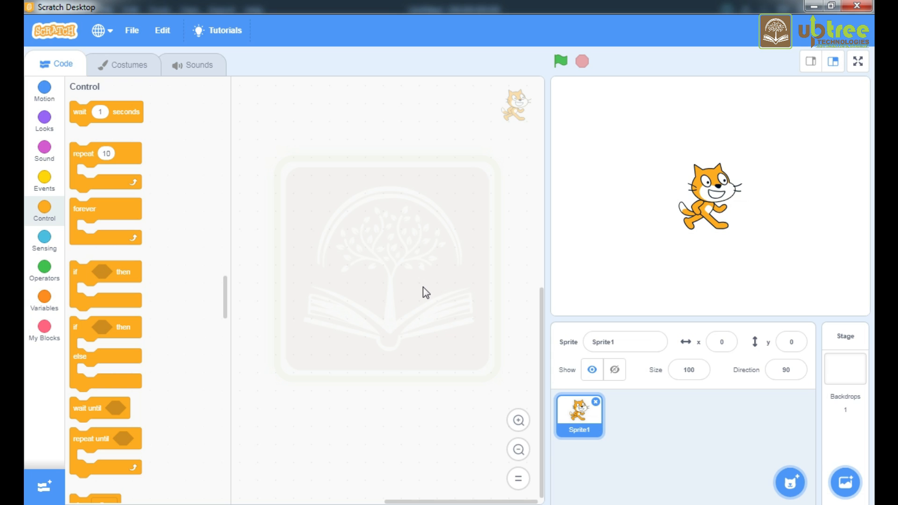
mouse_move(598, 412)
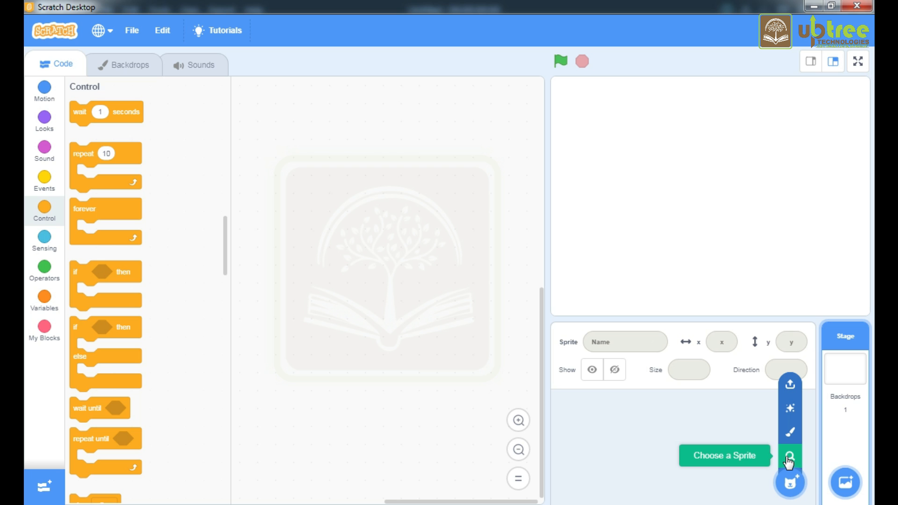
Step: Browse the People category of the sprite library for a character
left_click(789, 455)
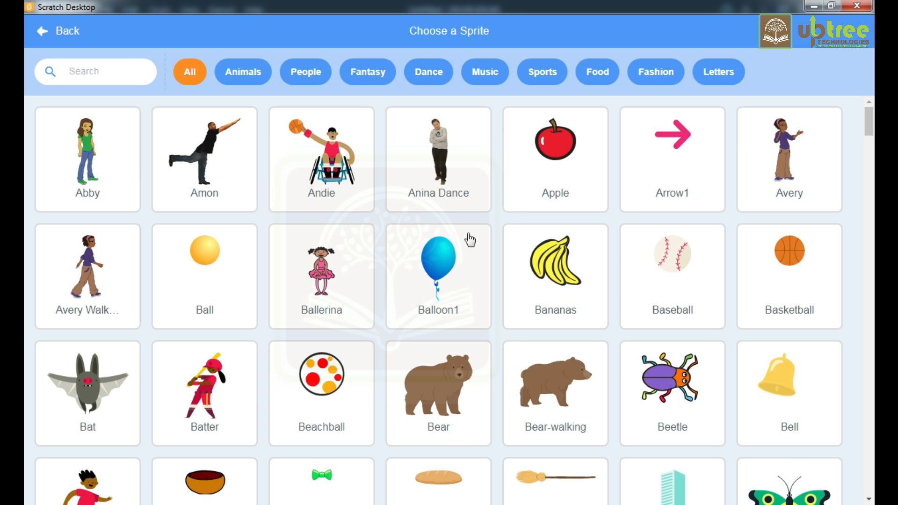
left_click(305, 72)
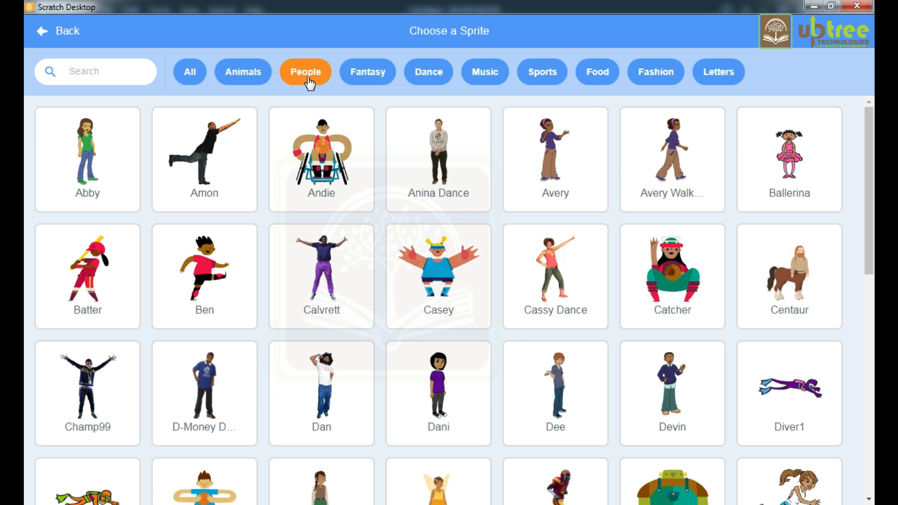
scroll("down", 3)
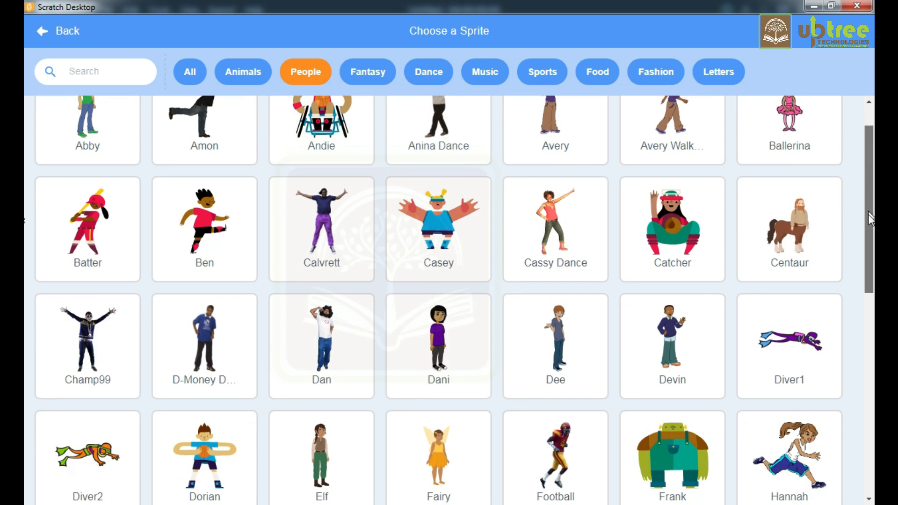
scroll("down", 3)
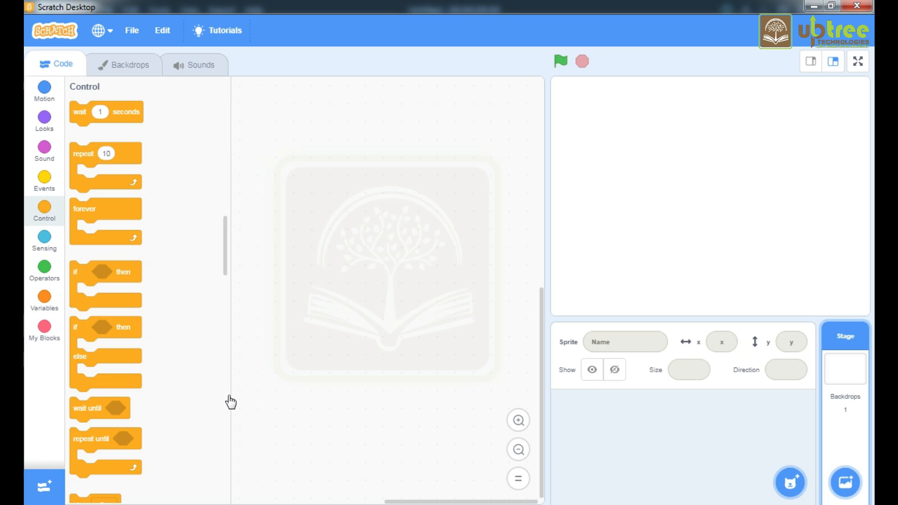
Step: Add Jaime from the People library, then return to the People category for Devin
left_click(789, 483)
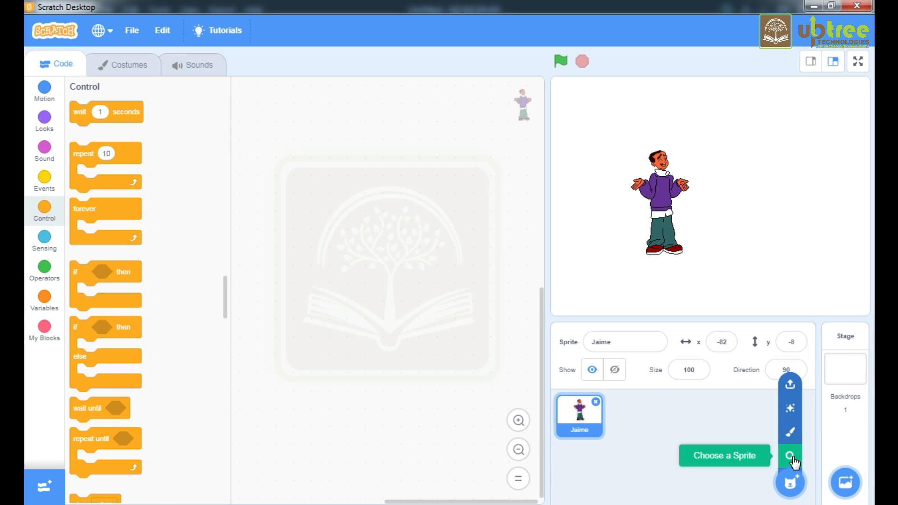
left_click(790, 456)
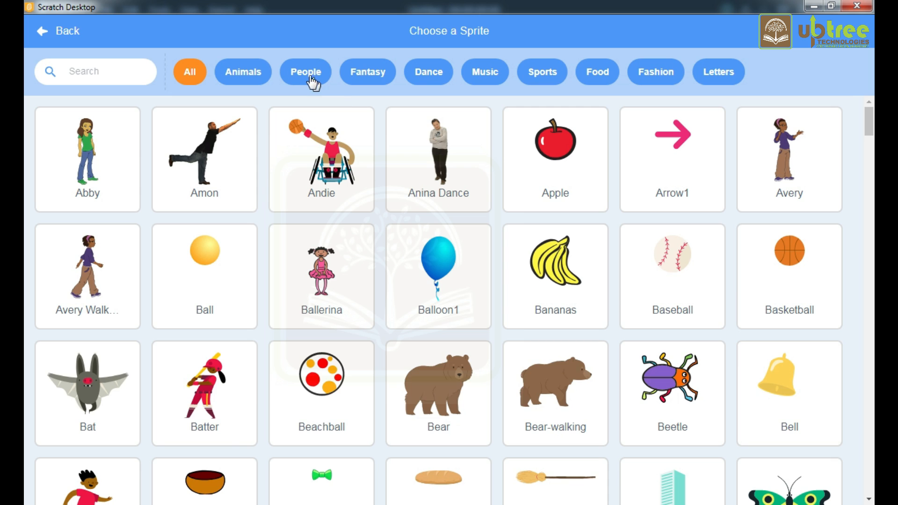
left_click(305, 72)
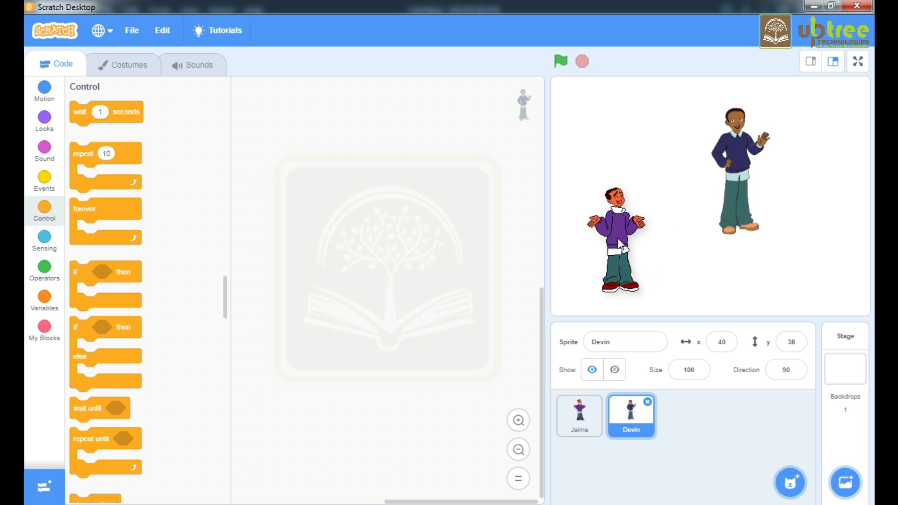
Step: Move Jaime to the lower left and Devin to the lower right of the stage
left_click(578, 415)
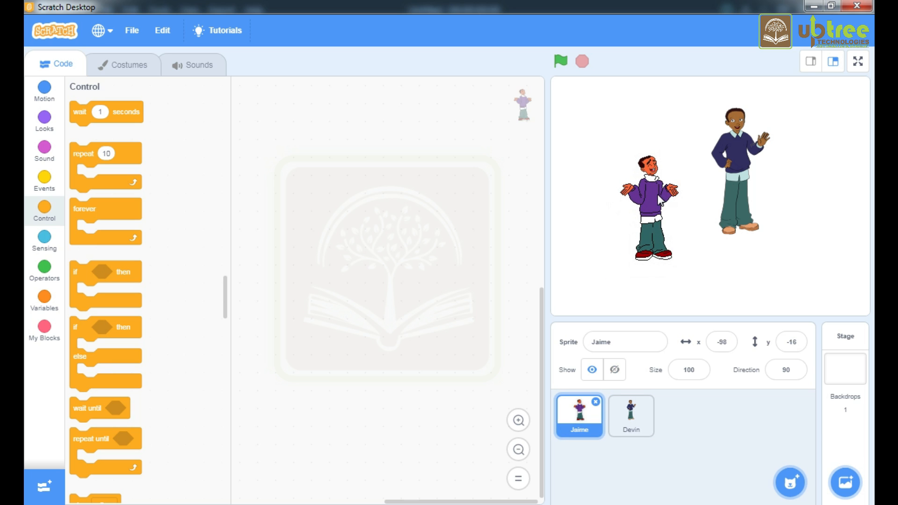
left_click(614, 370)
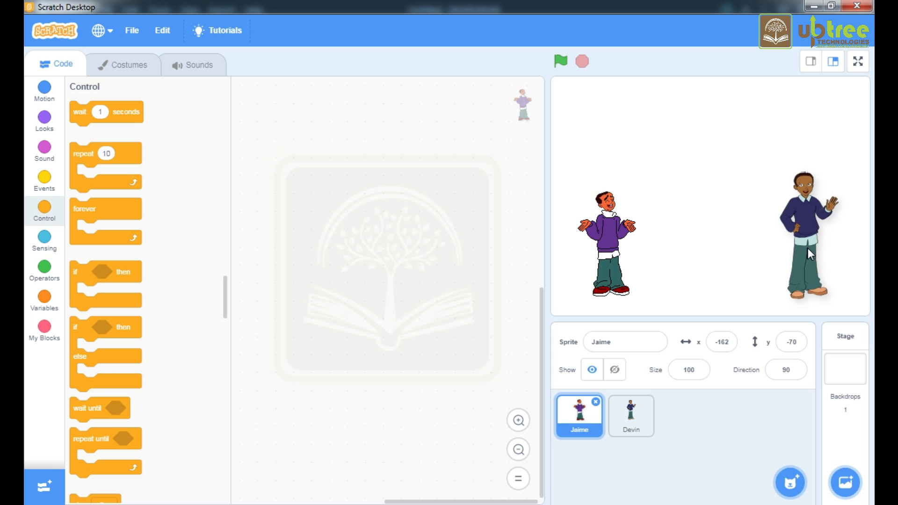
left_click(631, 416)
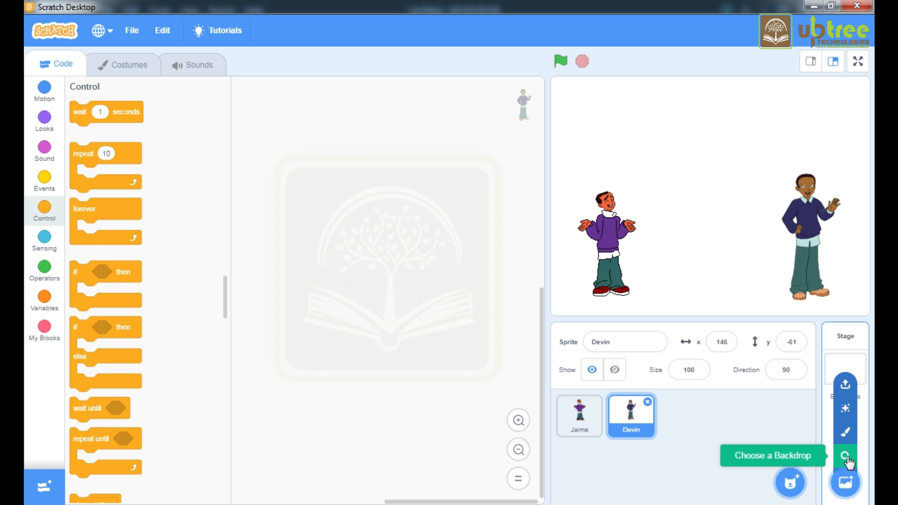
Step: Apply the Bedroom 1 backdrop to the stage
left_click(844, 456)
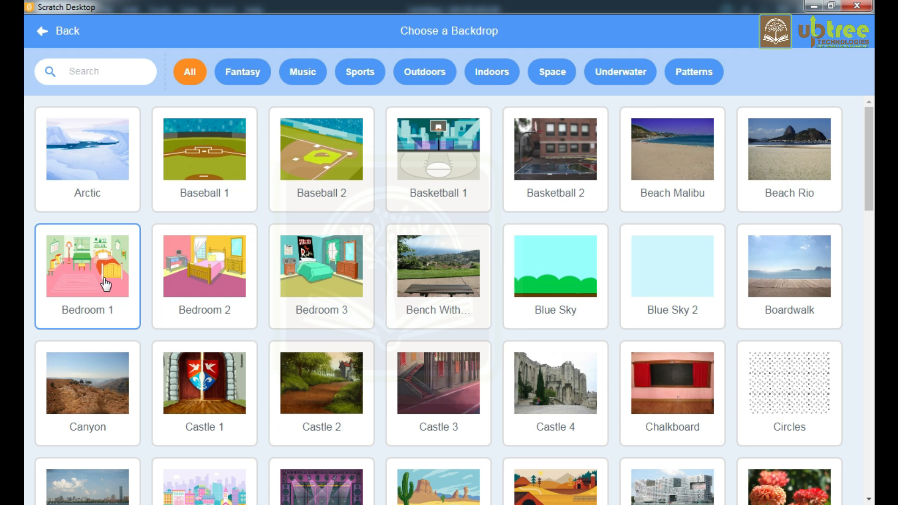
left_click(87, 264)
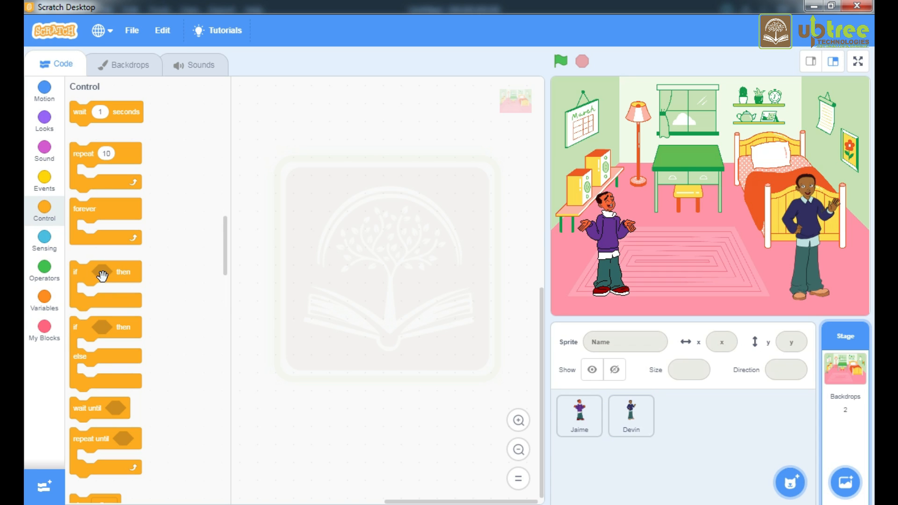
mouse_move(676, 252)
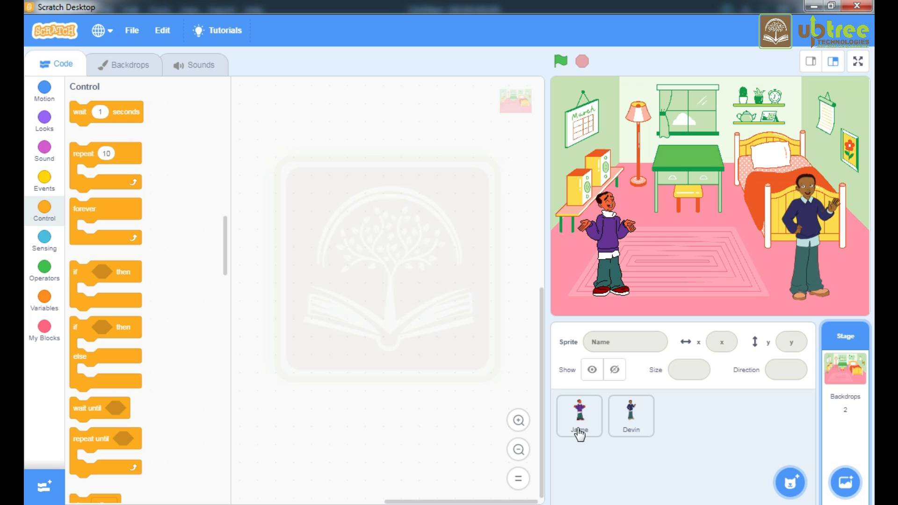
Step: Start Jaime's script with a 'when green flag clicked' block
left_click(578, 416)
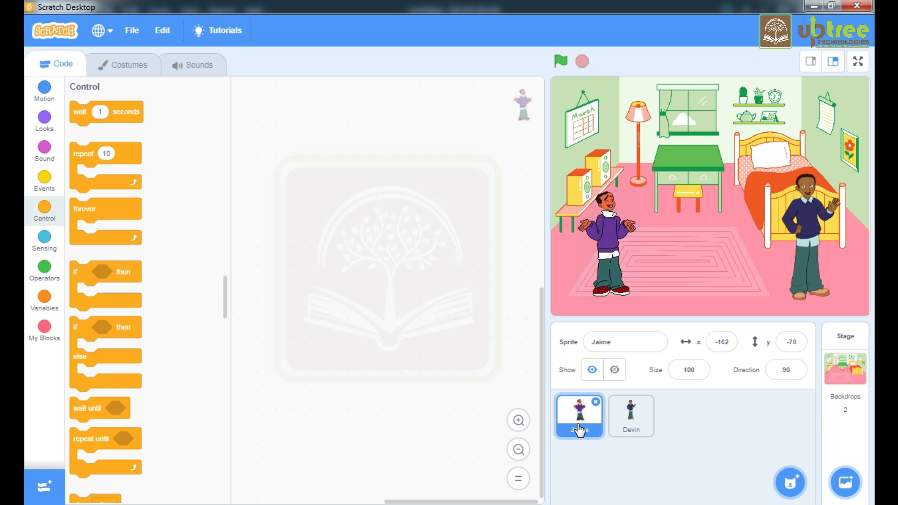
mouse_move(133, 251)
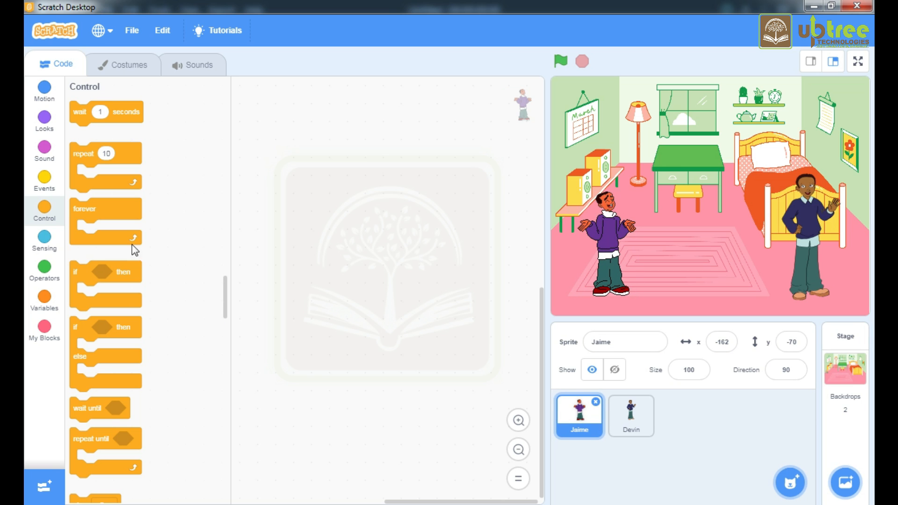
left_click(44, 189)
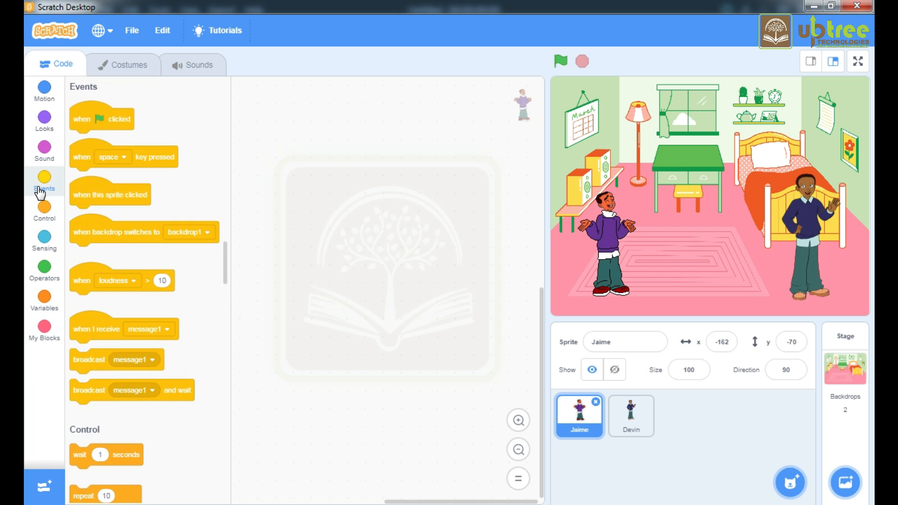
left_click_drag(102, 119, 124, 123)
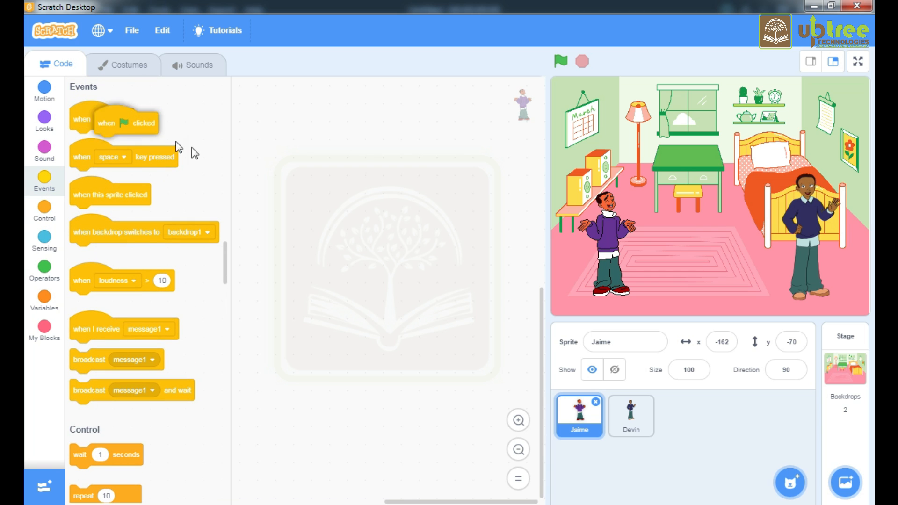
left_click_drag(114, 122, 325, 149)
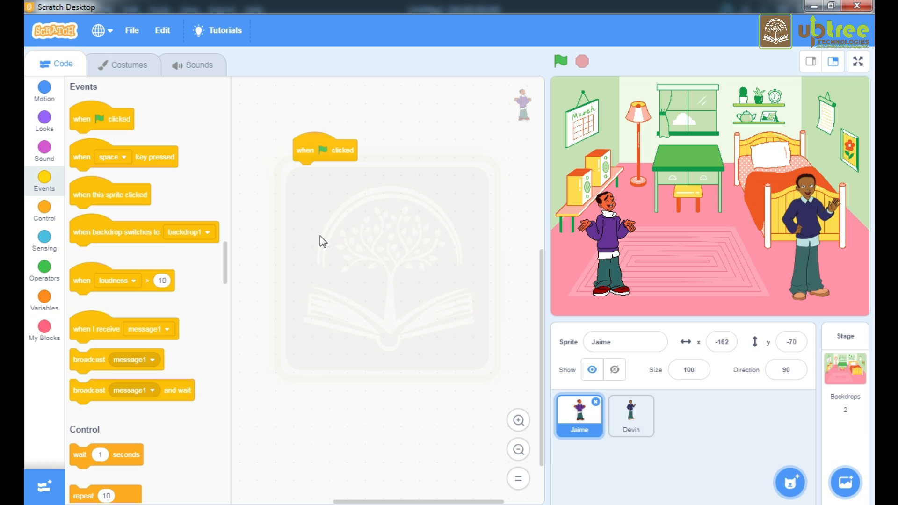
mouse_move(74, 112)
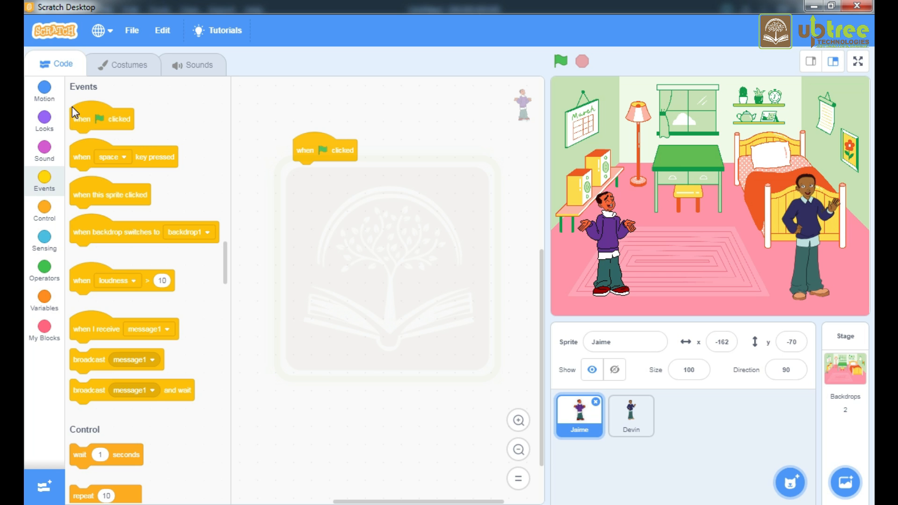
Step: Attach a say block reading 'Hello Devin!' for 2 seconds
left_click(44, 120)
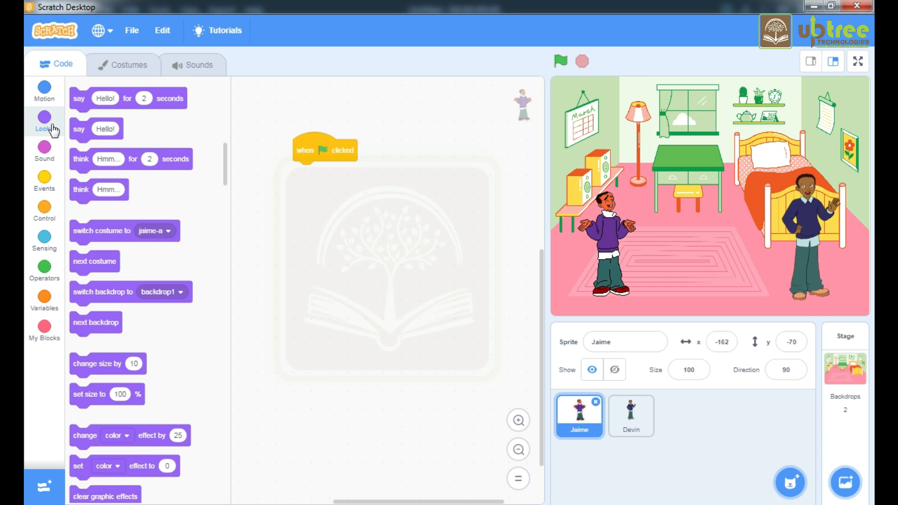
left_click_drag(128, 98, 257, 176)
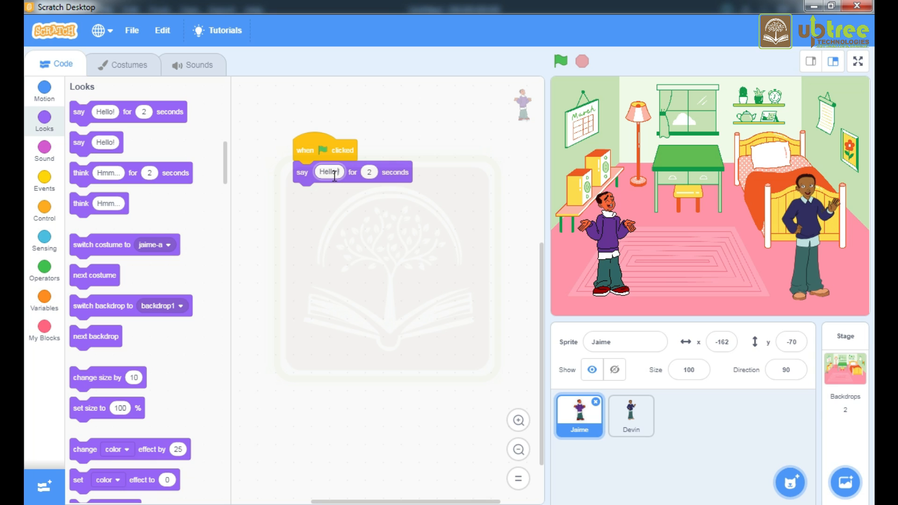
type("Devin")
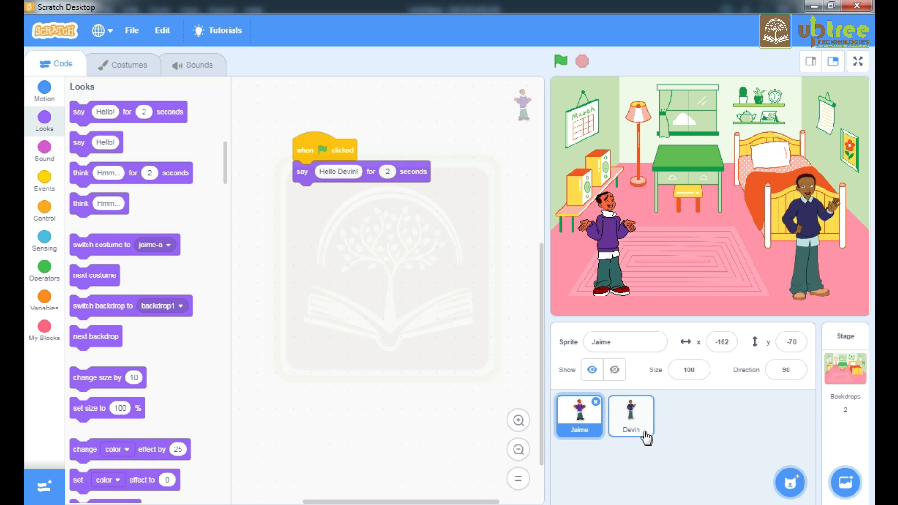
Step: Start Devin's script with a 'when green flag clicked' block
left_click(631, 416)
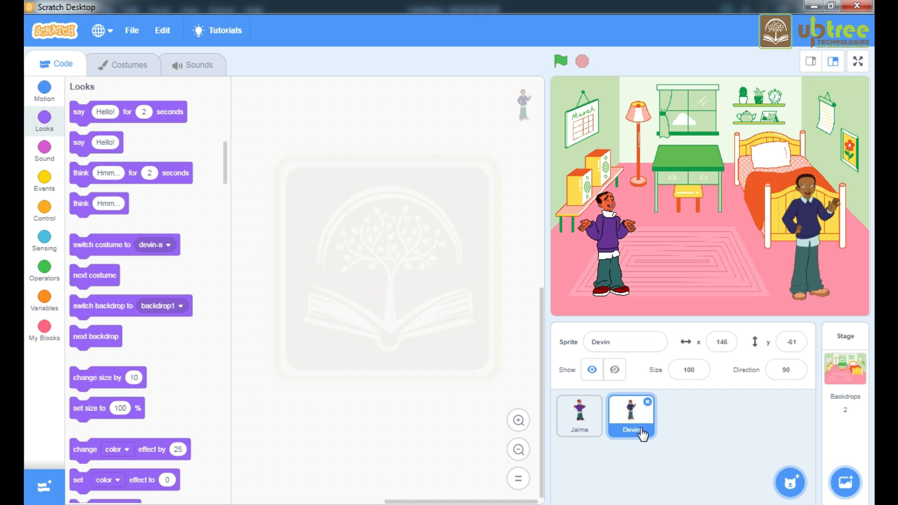
mouse_move(44, 181)
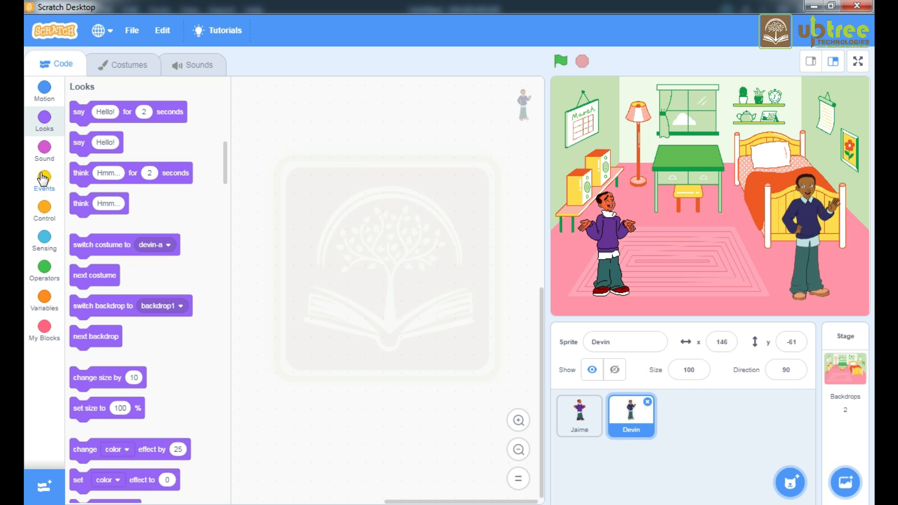
left_click(44, 181)
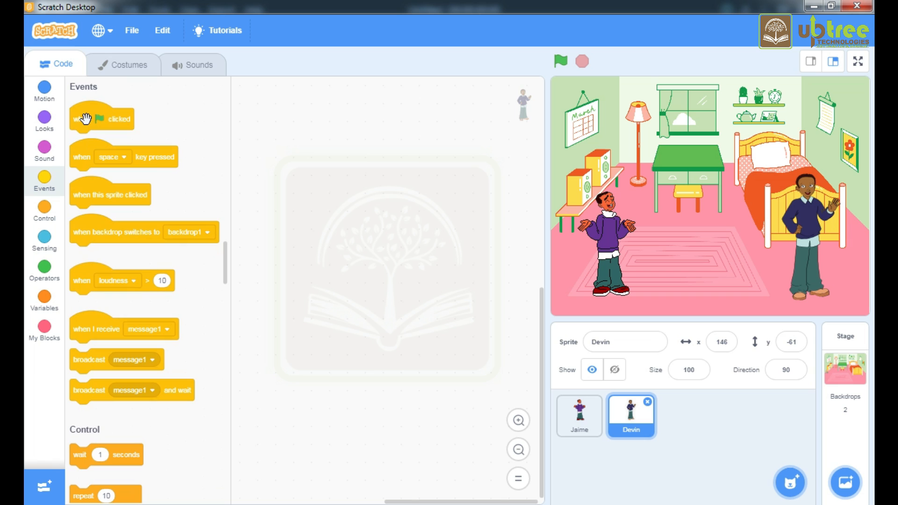
left_click_drag(102, 118, 313, 133)
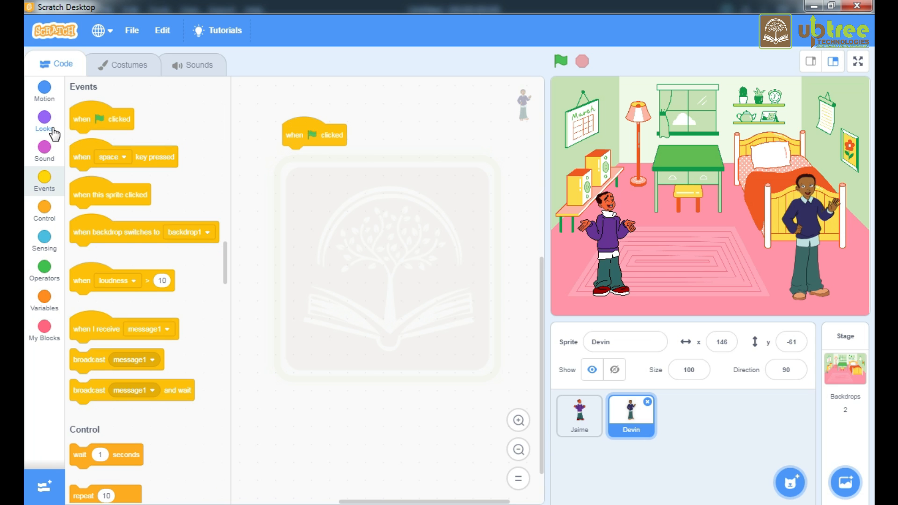
Step: Attach a say block reading 'Hi Jaime!' for 2 seconds
left_click(44, 121)
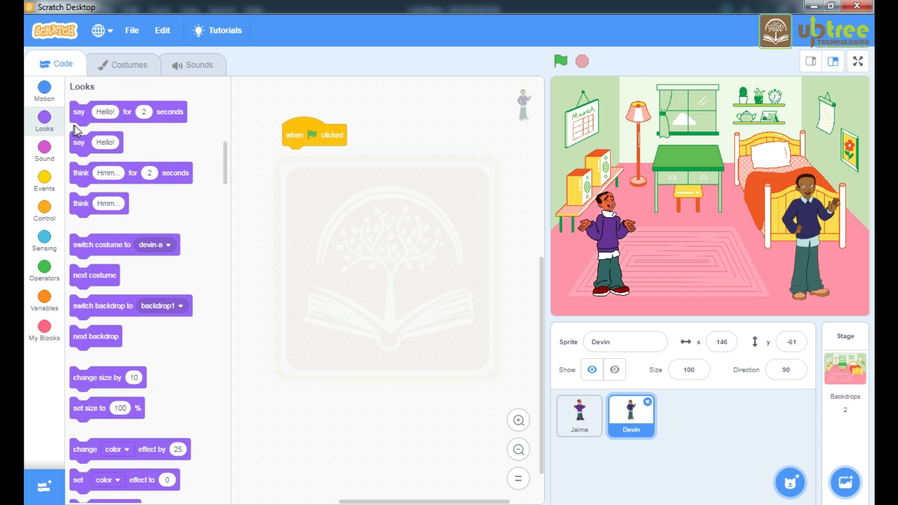
left_click_drag(128, 112, 348, 170)
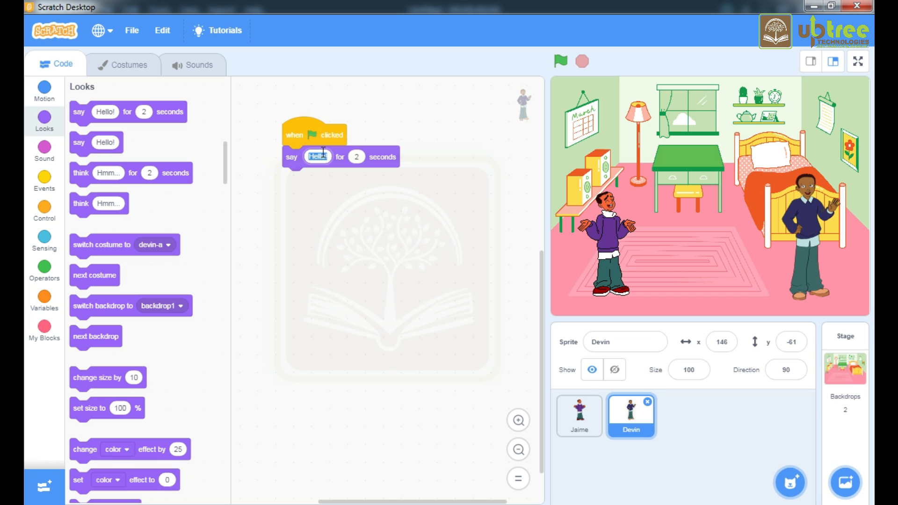
type("Hi Jaim")
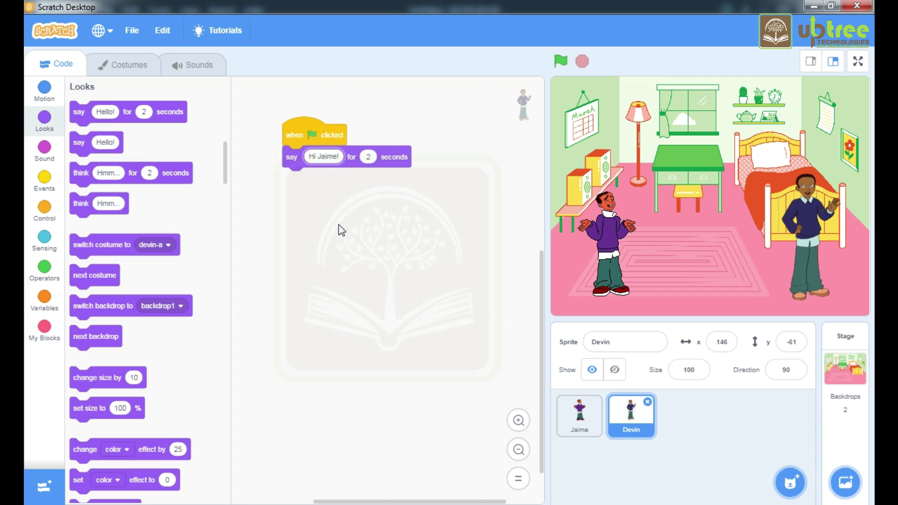
mouse_move(470, 289)
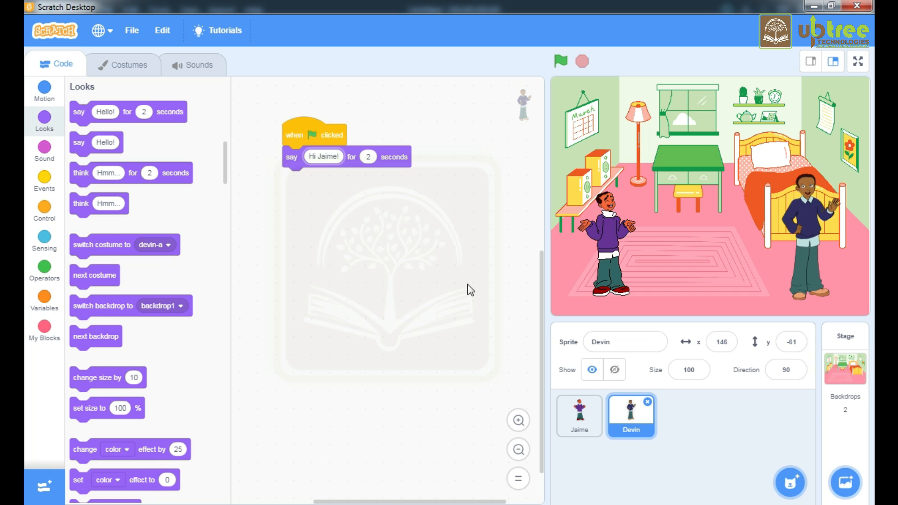
mouse_move(465, 118)
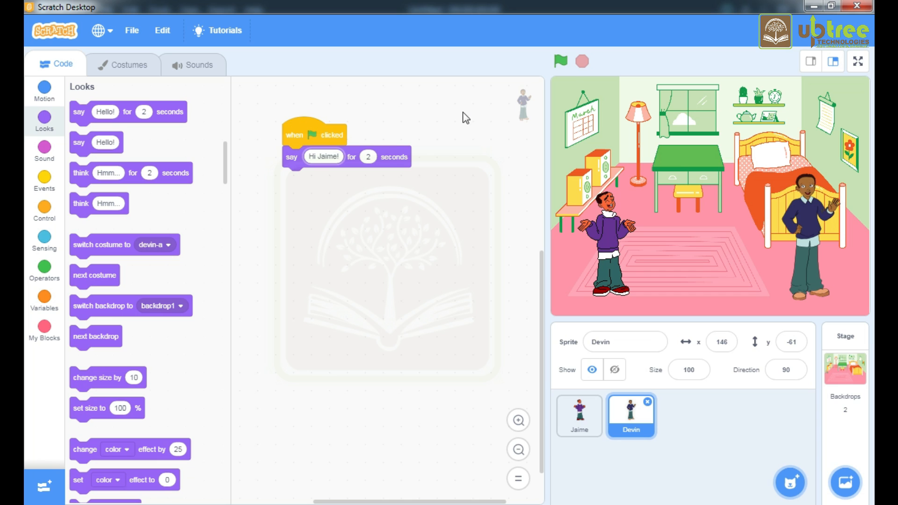
left_click(561, 61)
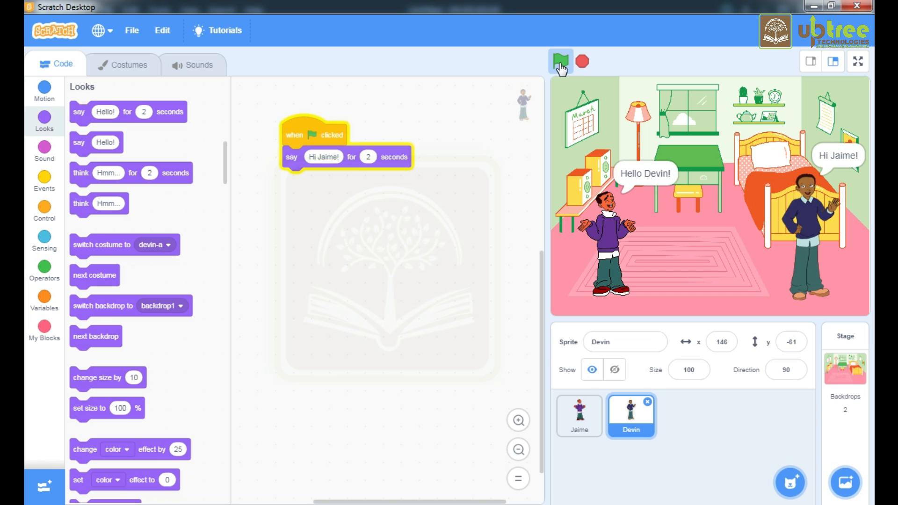
left_click(561, 62)
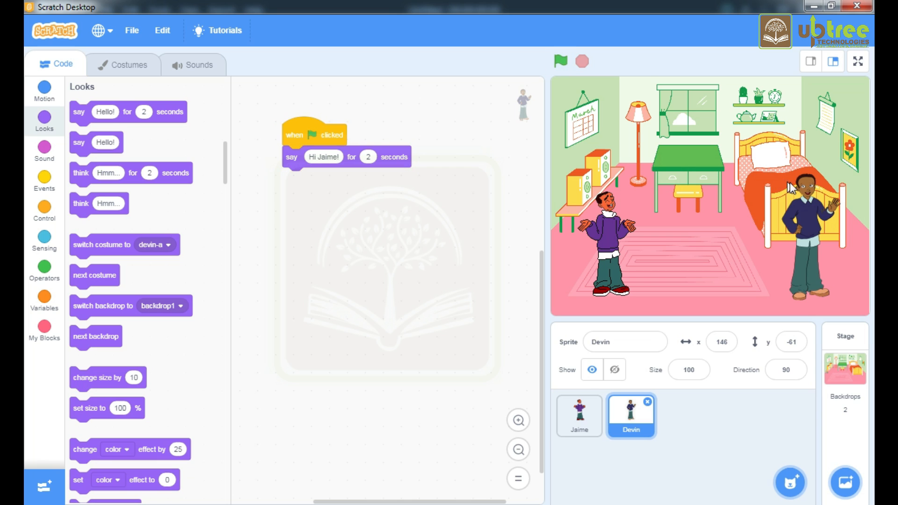
left_click(560, 61)
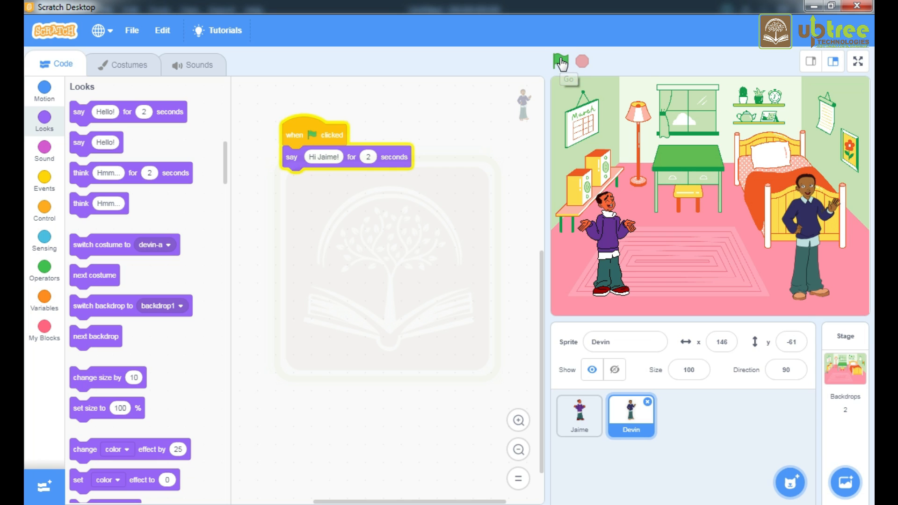
left_click(560, 61)
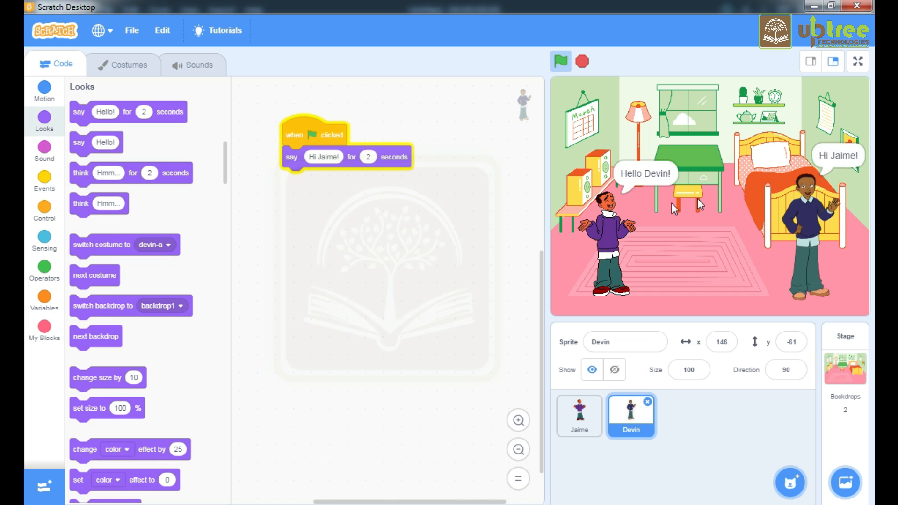
left_click(561, 61)
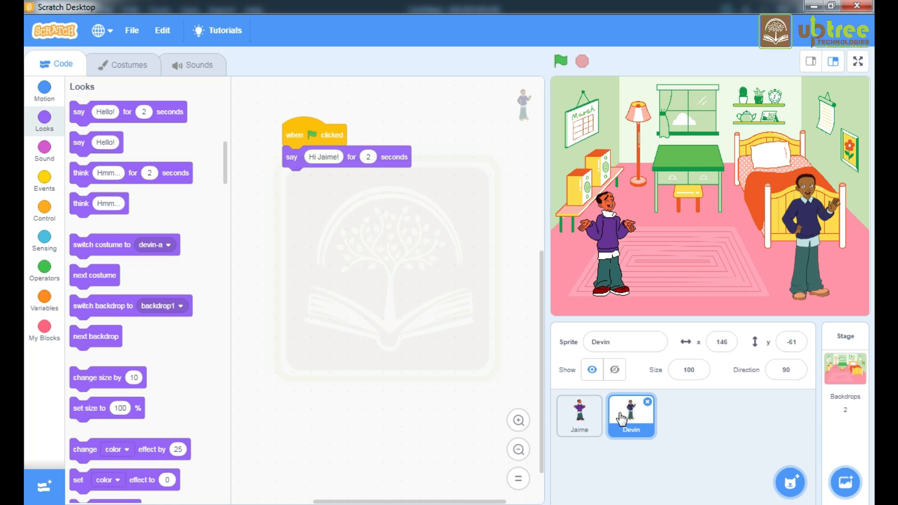
mouse_move(374, 187)
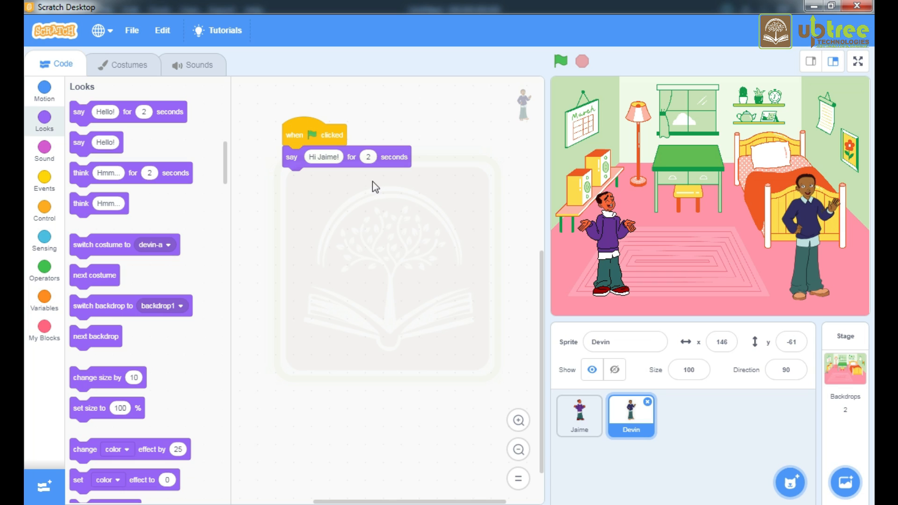
mouse_move(378, 191)
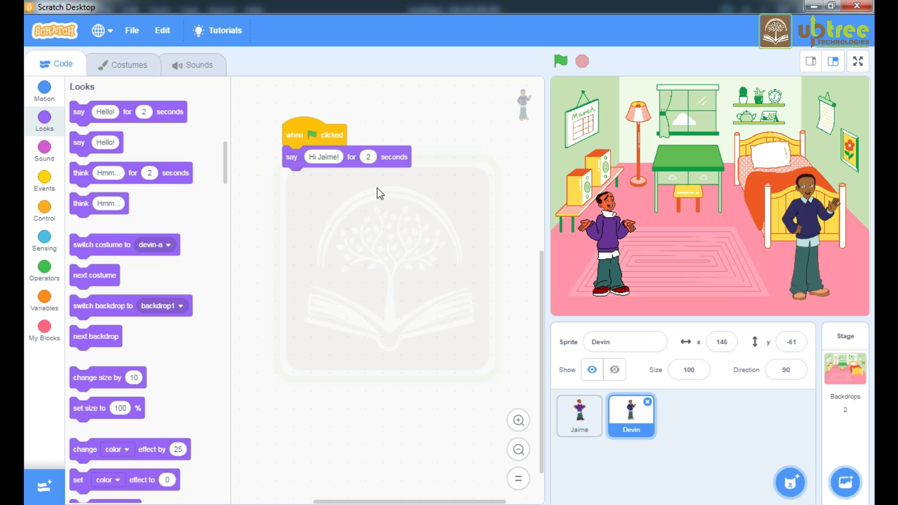
mouse_move(366, 195)
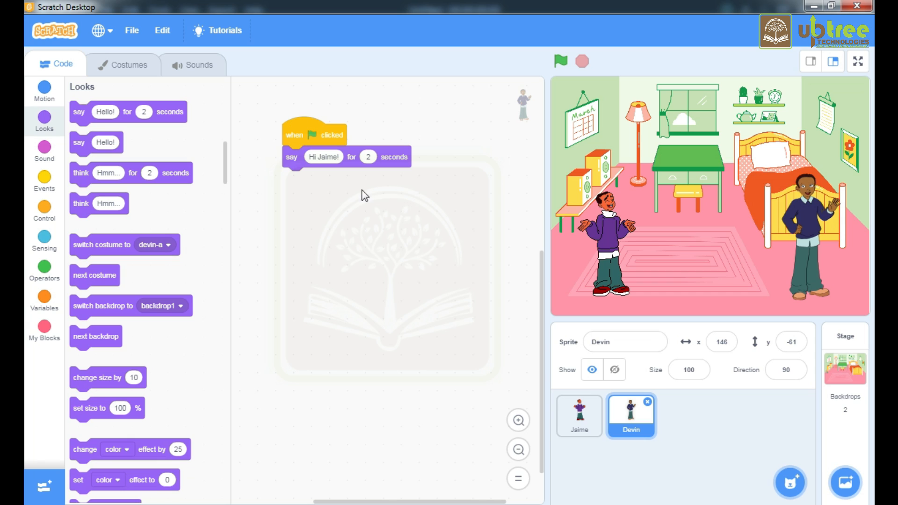
mouse_move(543, 336)
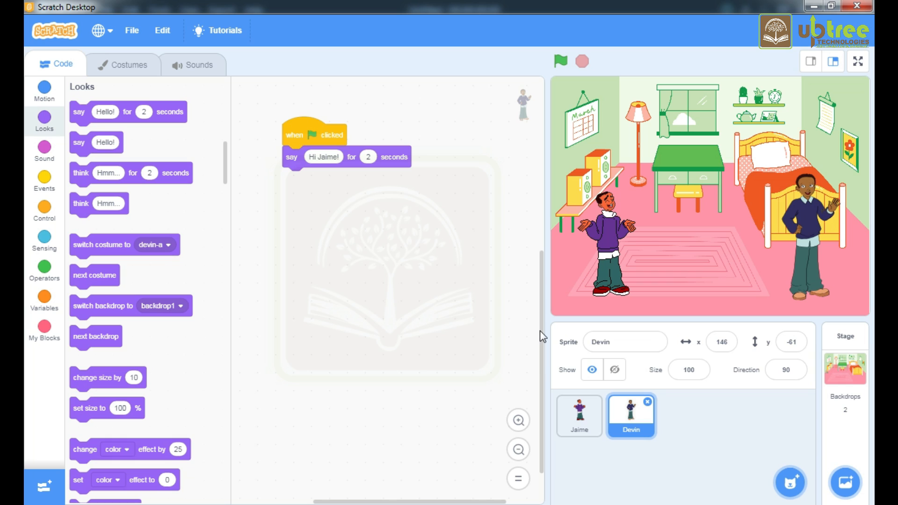
mouse_move(450, 289)
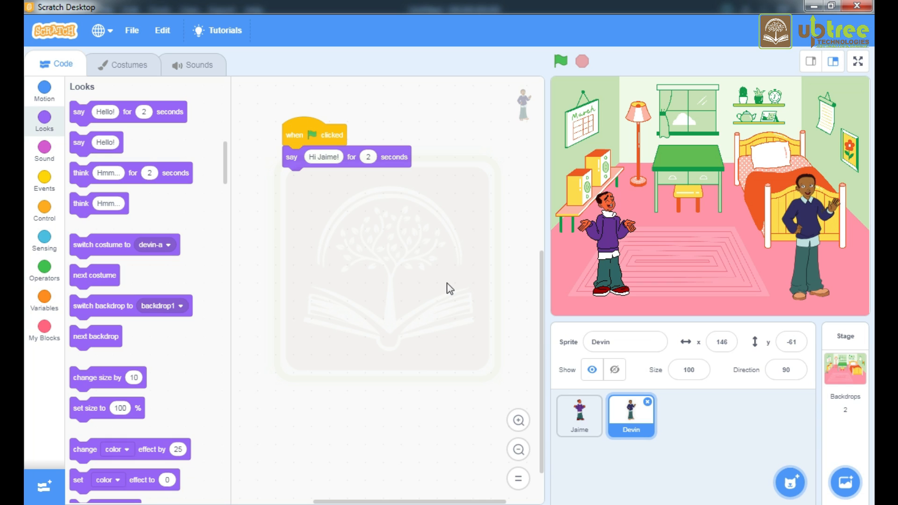
mouse_move(52, 216)
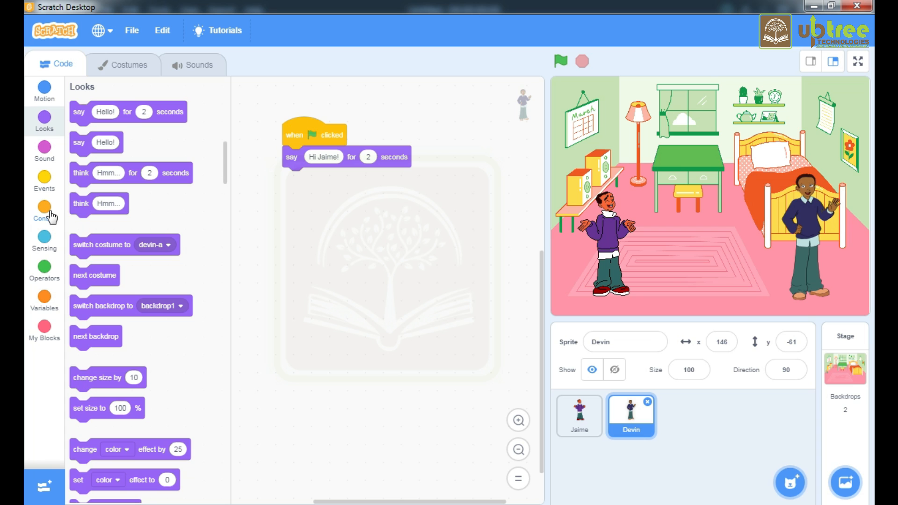
Step: Insert a 2-second wait before Devin's greeting and run the project to test it
left_click(44, 210)
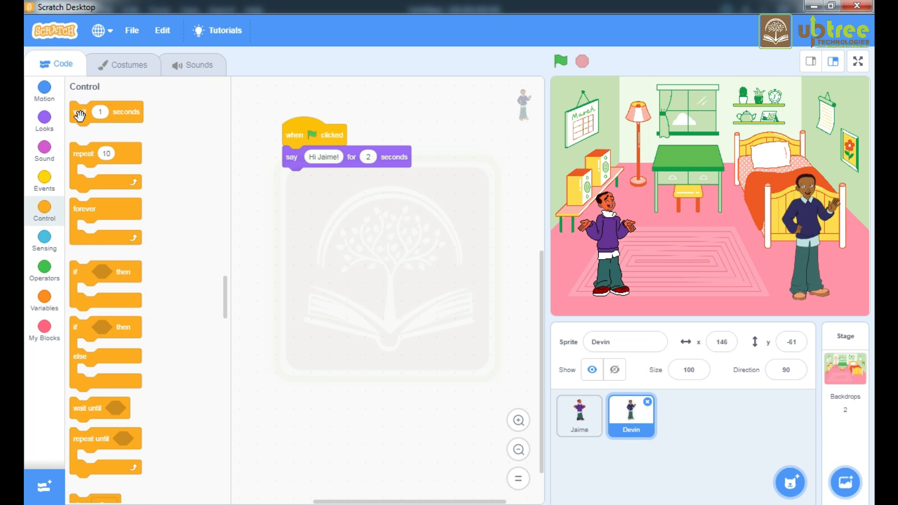
left_click_drag(106, 111, 313, 158)
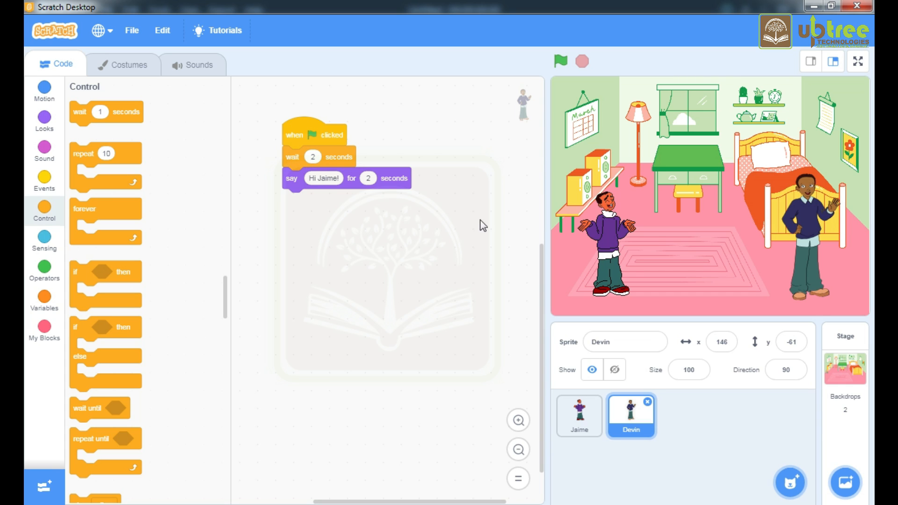
mouse_move(561, 62)
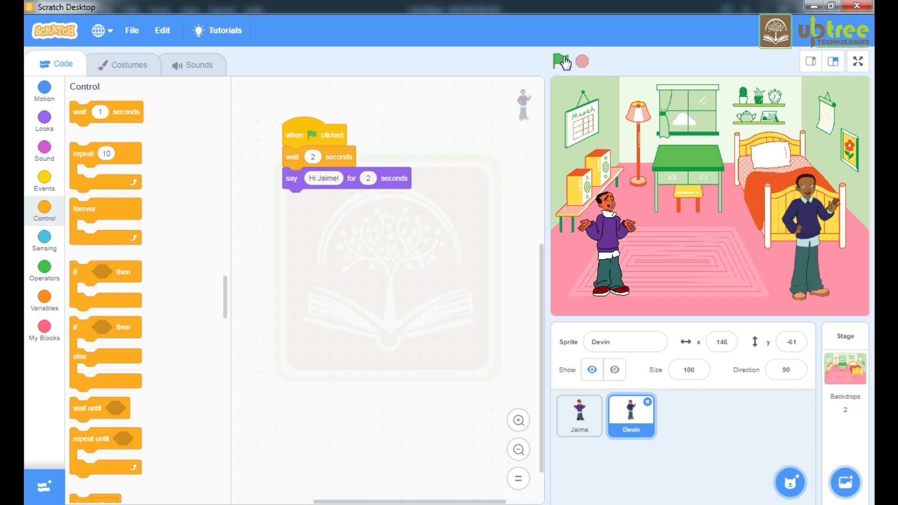
left_click(561, 61)
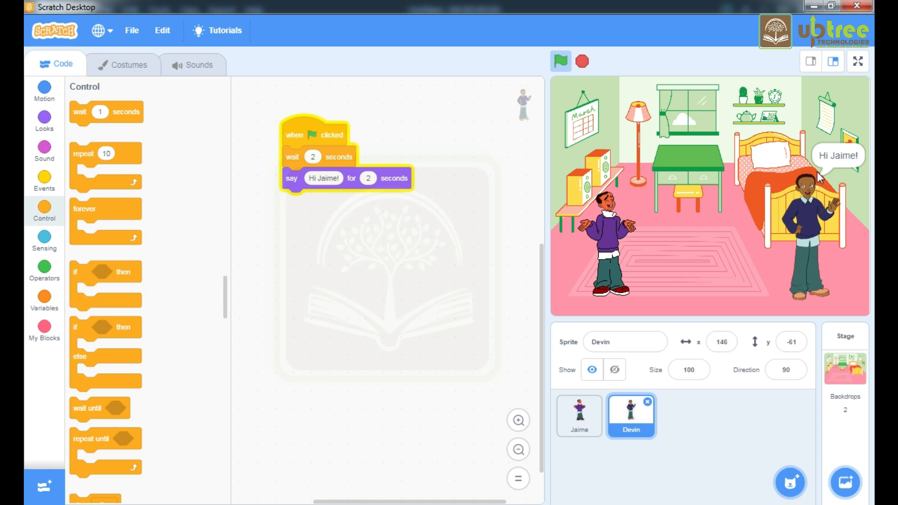
Step: Compare Jaime's and Devin's scripts, ending on Jaime's to add his 2-second wait
left_click(579, 415)
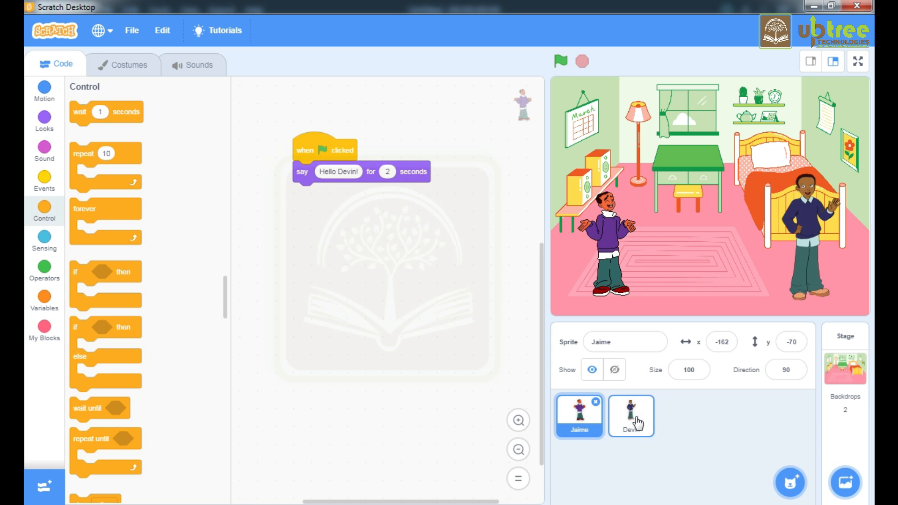
left_click(630, 415)
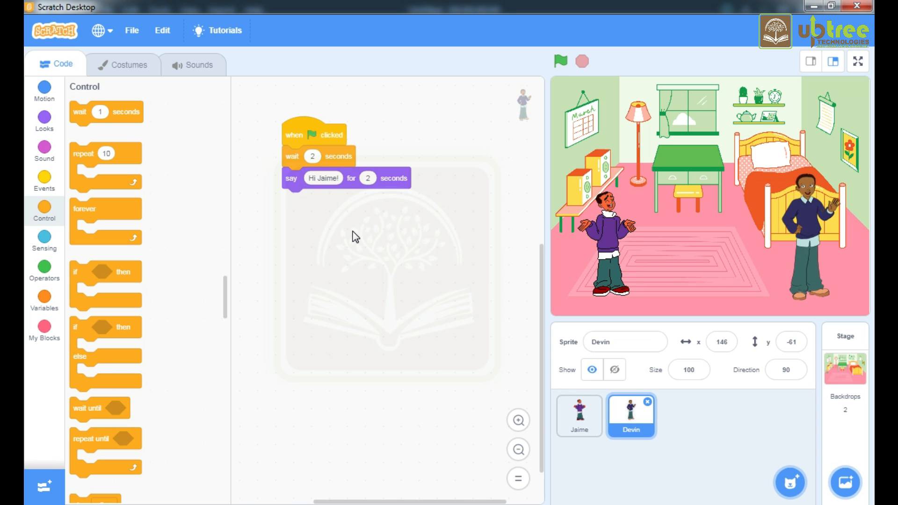
mouse_move(558, 413)
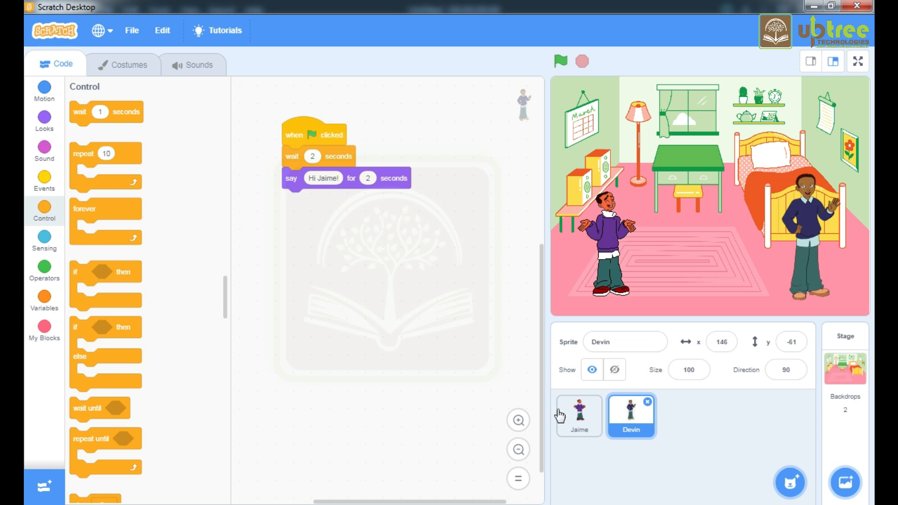
left_click(578, 416)
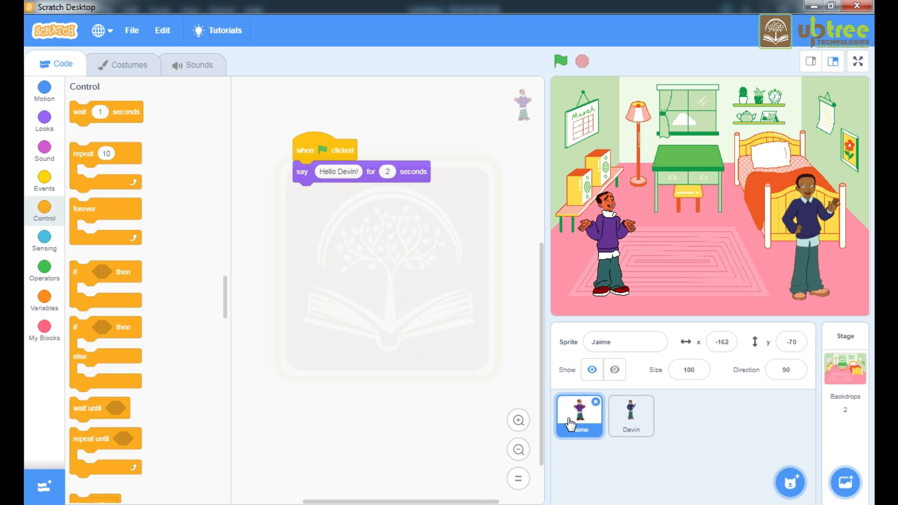
mouse_move(261, 281)
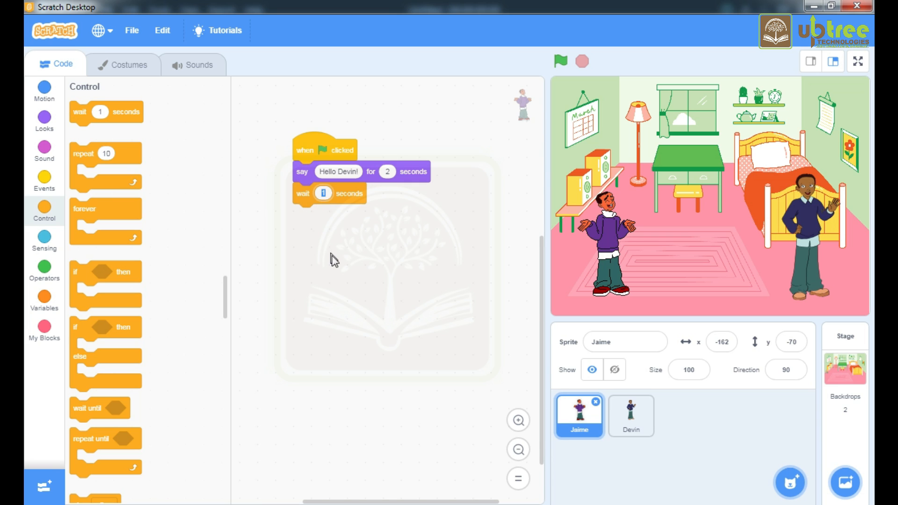
left_click(631, 415)
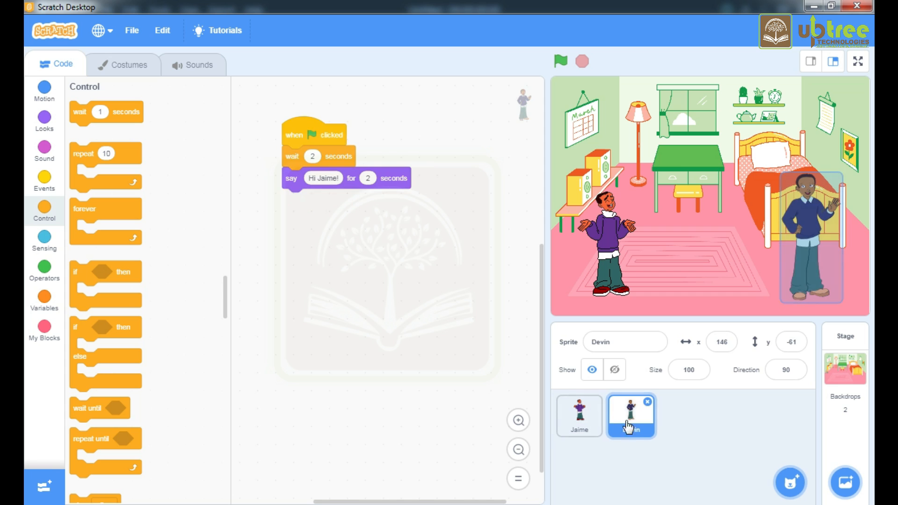
left_click(629, 415)
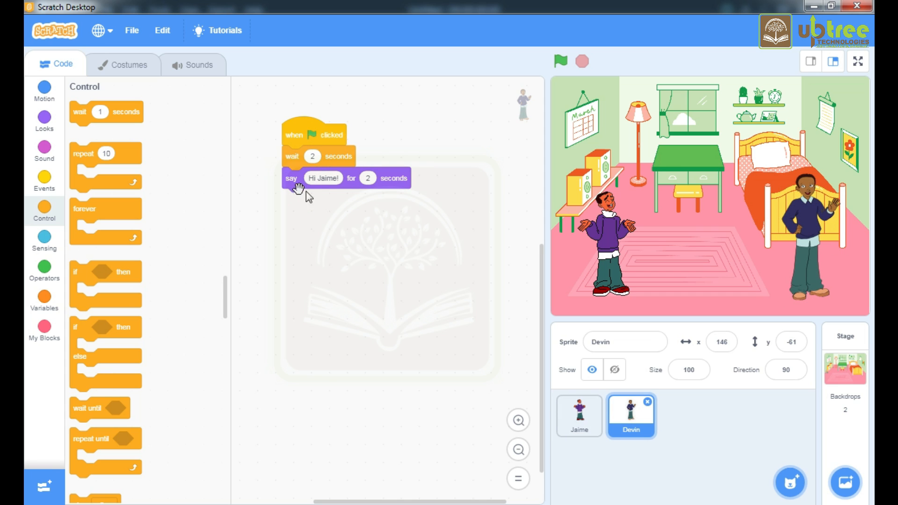
left_click(579, 415)
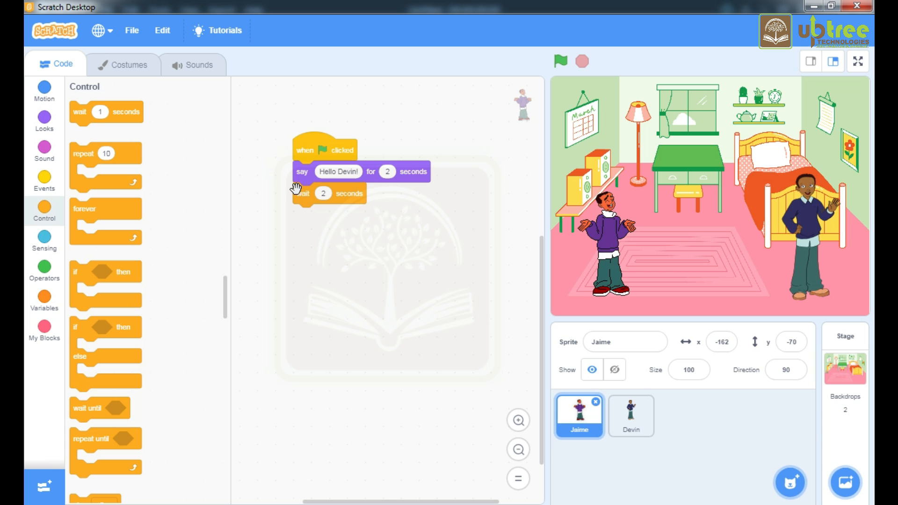
mouse_move(296, 223)
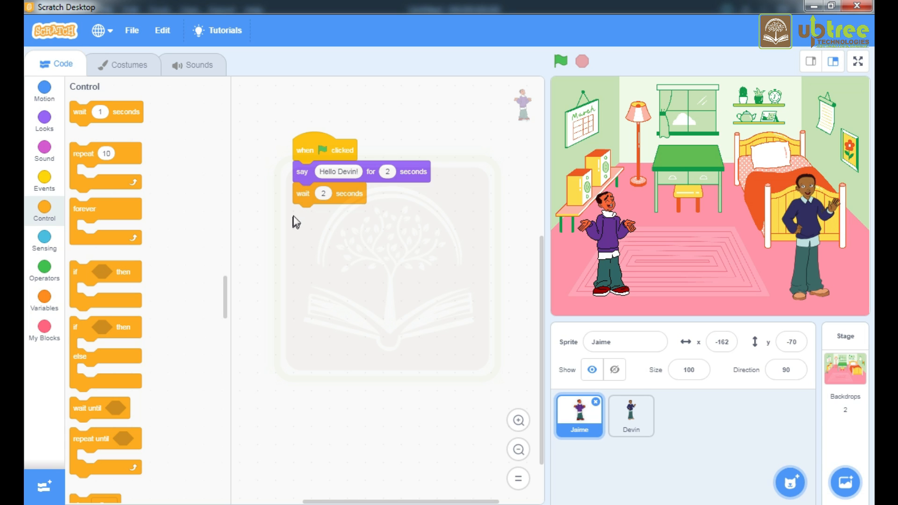
mouse_move(340, 211)
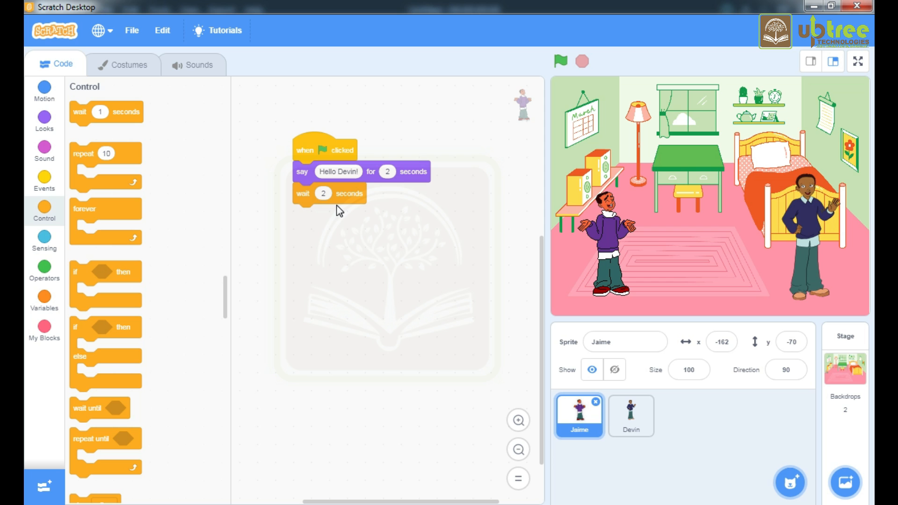
Step: Finish Jaime's second say block with the text 'How are you?'
left_click(44, 121)
type("How are")
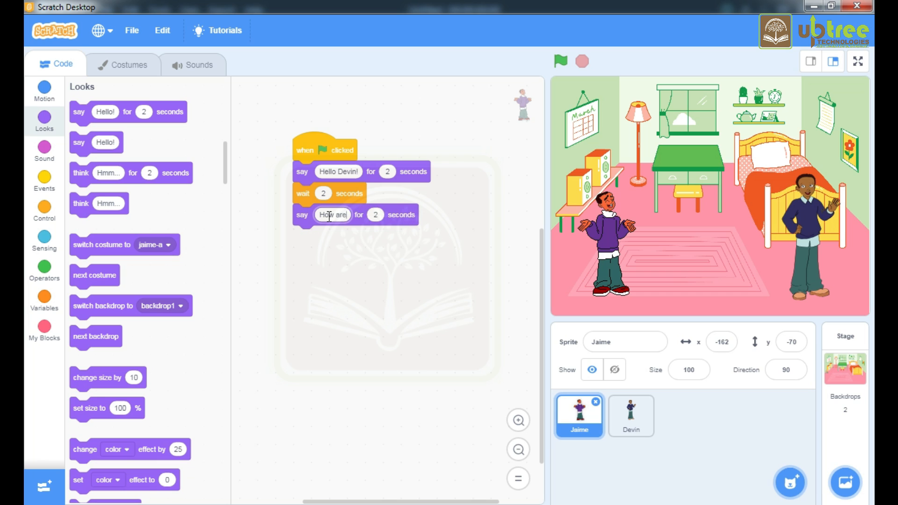
type("you")
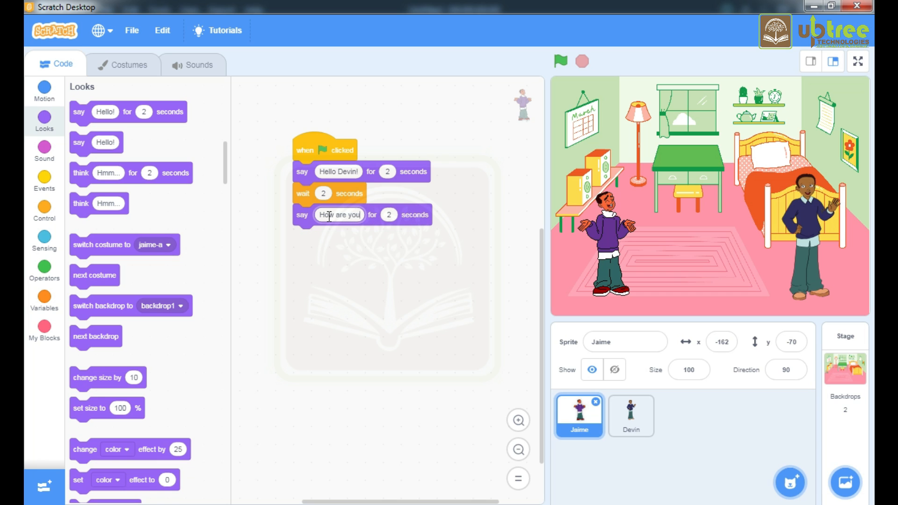
type("?")
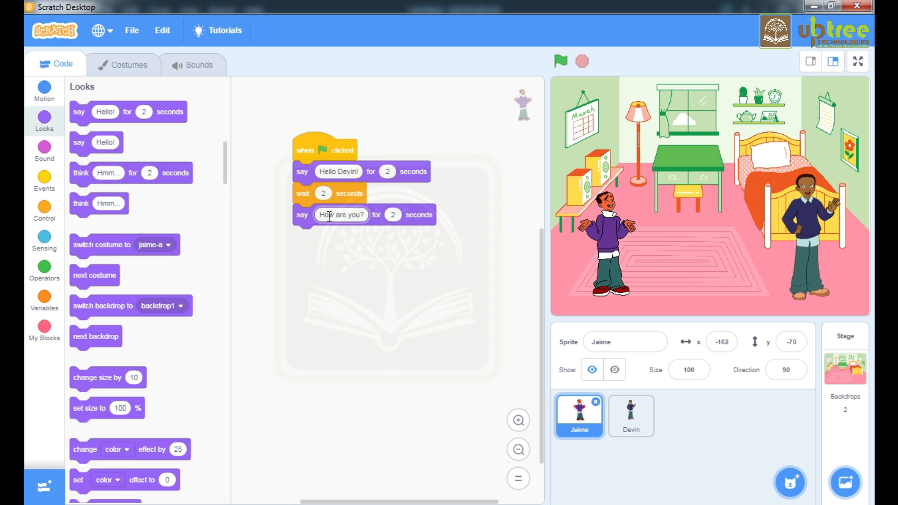
Step: Add a 2-second wait and a new say block to Devin's script
left_click(630, 415)
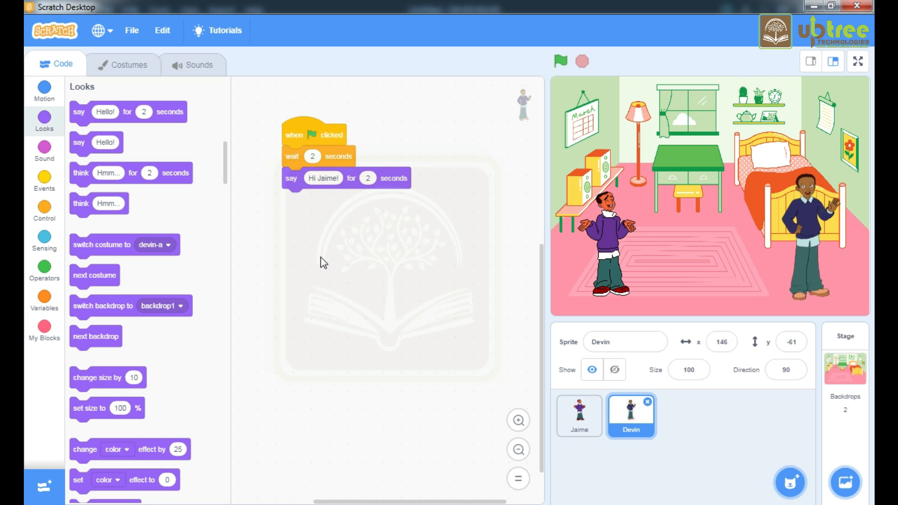
left_click(44, 211)
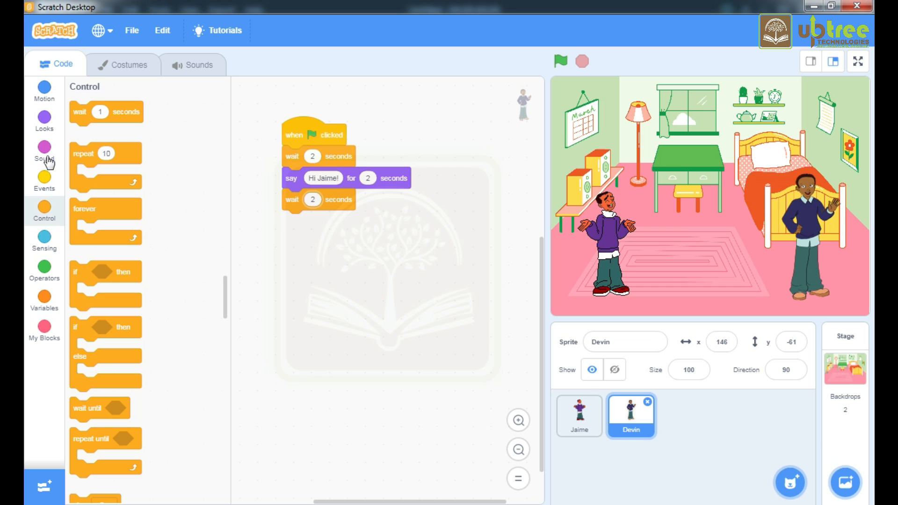
left_click(44, 120)
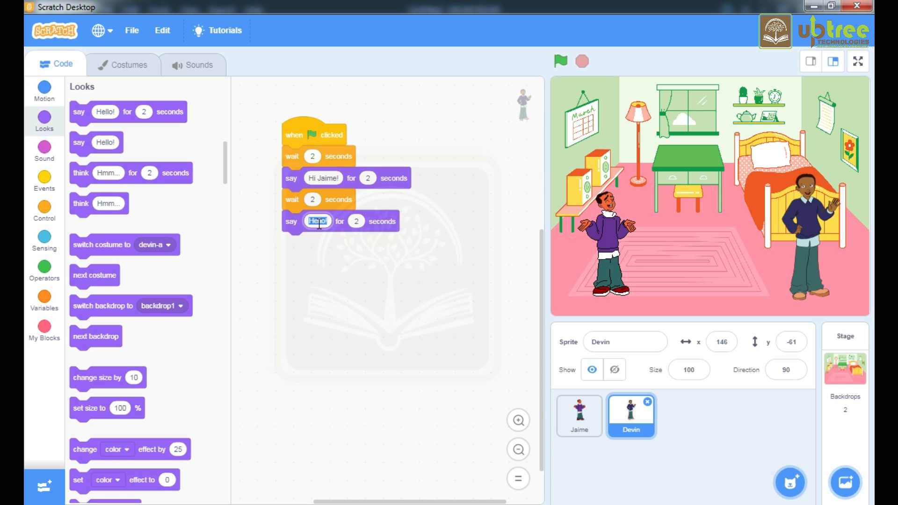
Step: Enter Devin's reply 'I am Fine. What about you?'
type("I am")
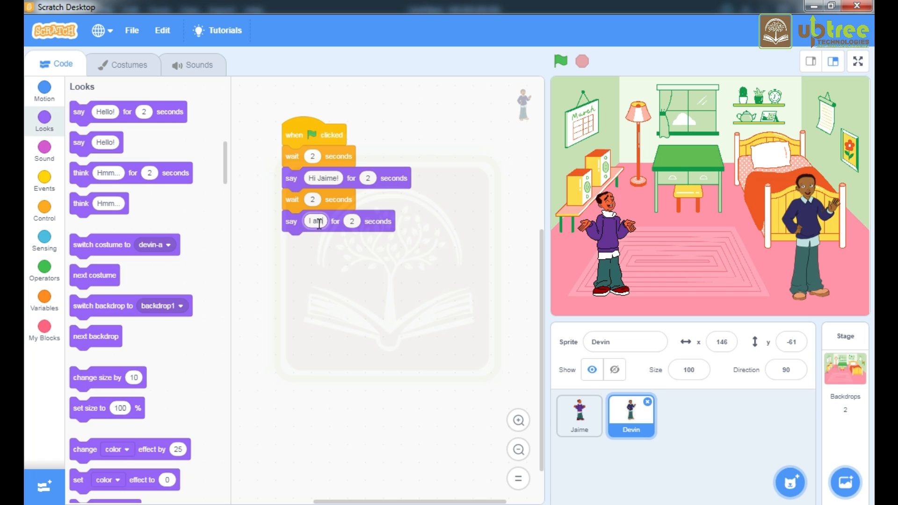
type("Fl")
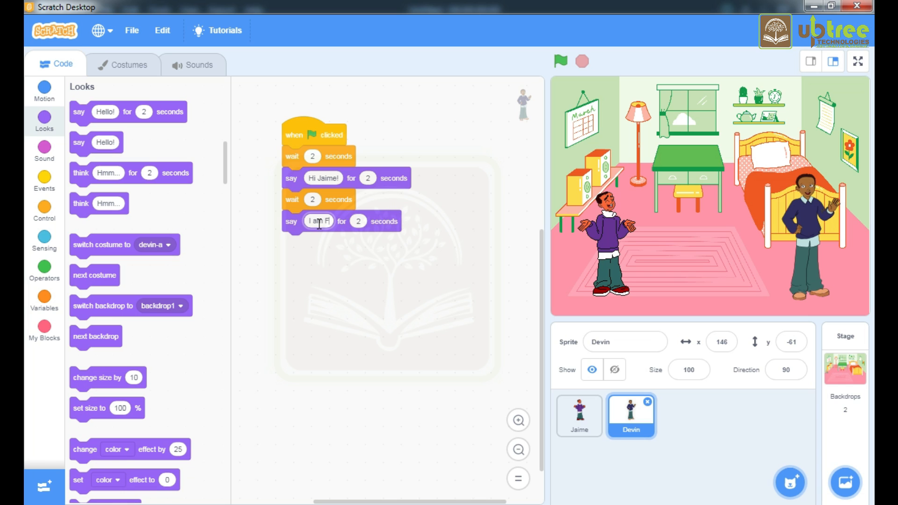
type("ine. What about y")
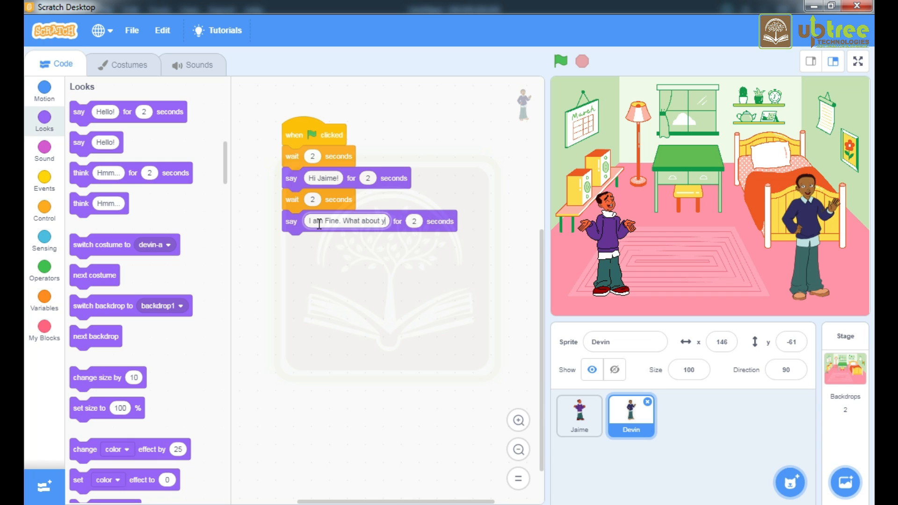
type("ou?")
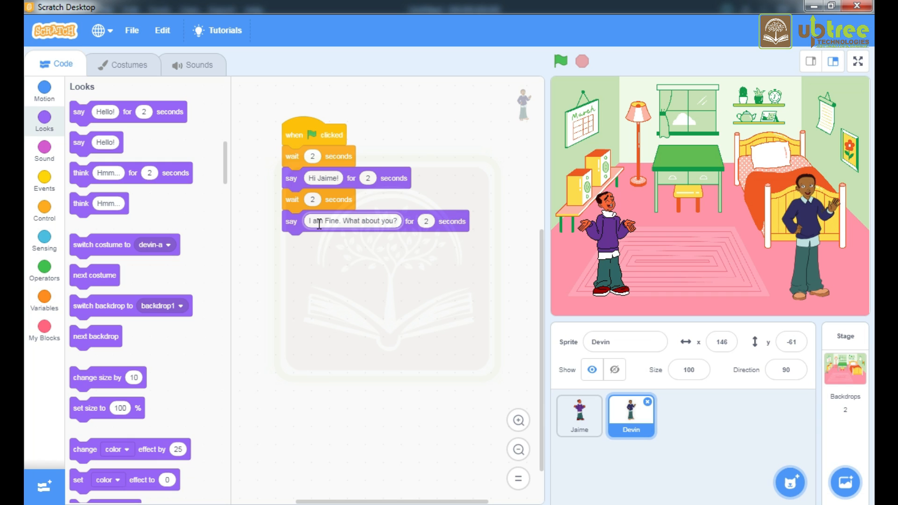
Step: Add a 2-second pause to Jaime's script after 'How are you?'
left_click(578, 415)
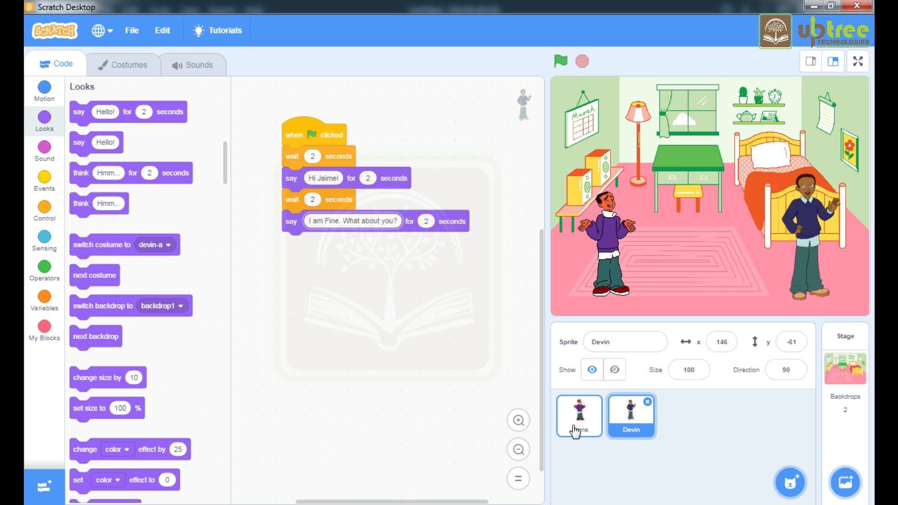
left_click(580, 415)
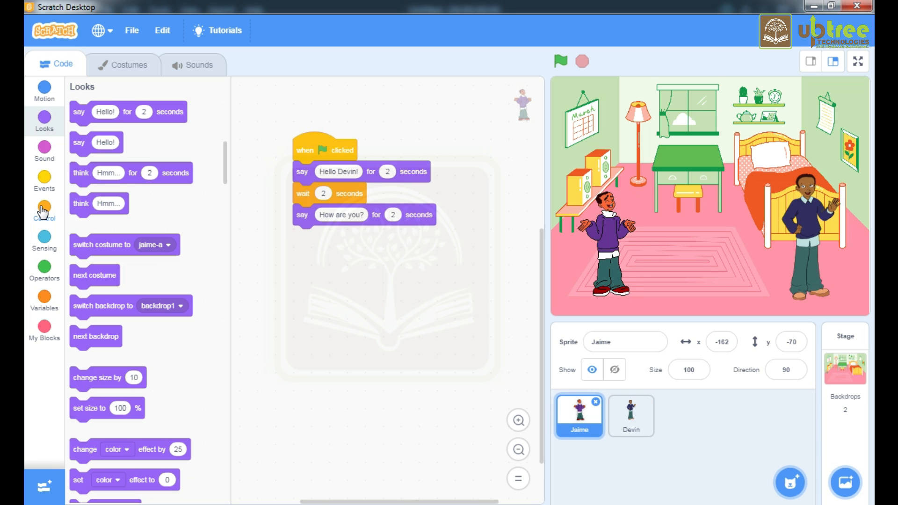
left_click(44, 211)
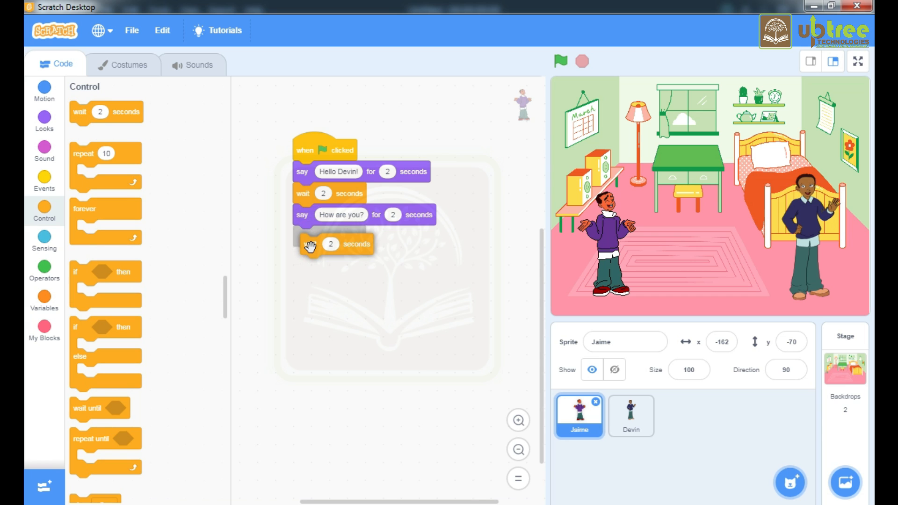
Step: Have Jaime say 'I am also Fine.' for 2 seconds
left_click(44, 121)
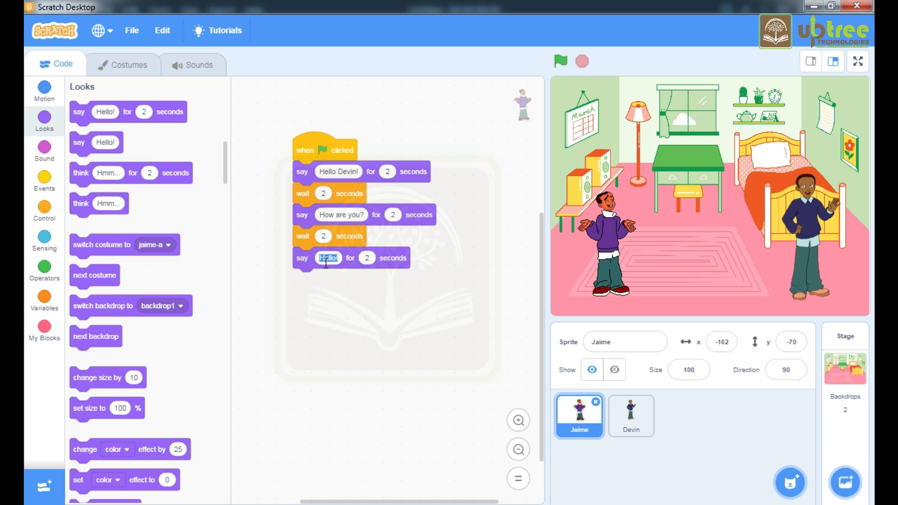
type("I am also")
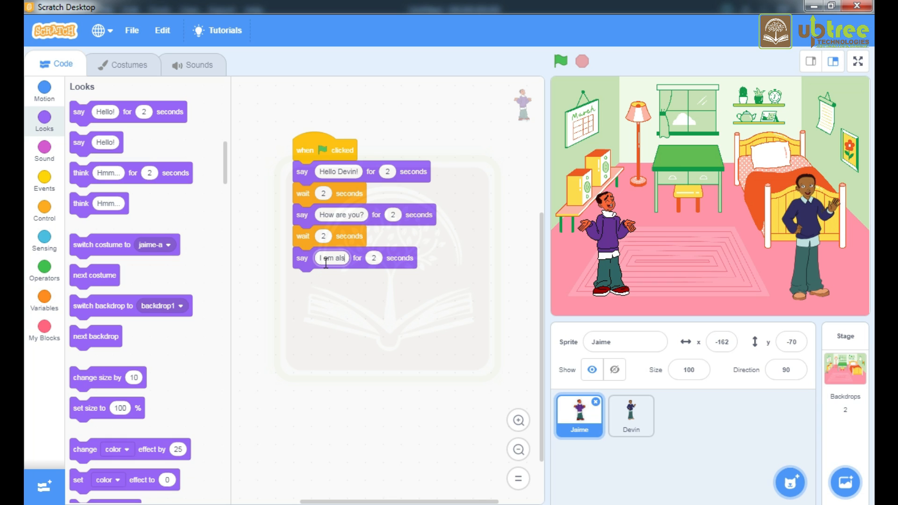
type("o")
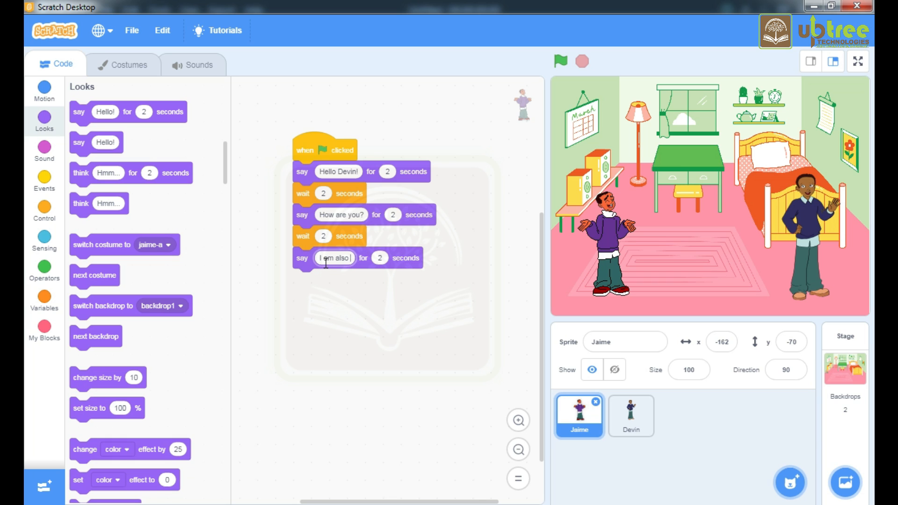
type("Fine.")
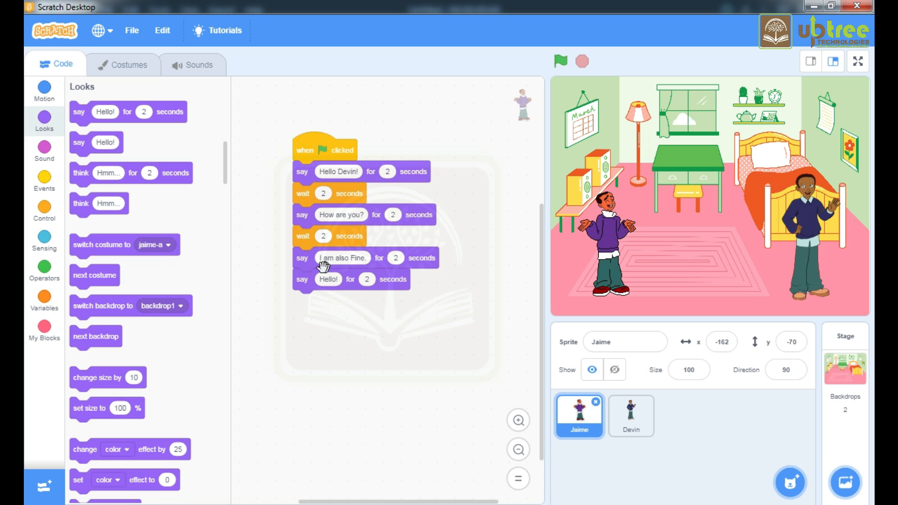
mouse_move(332, 272)
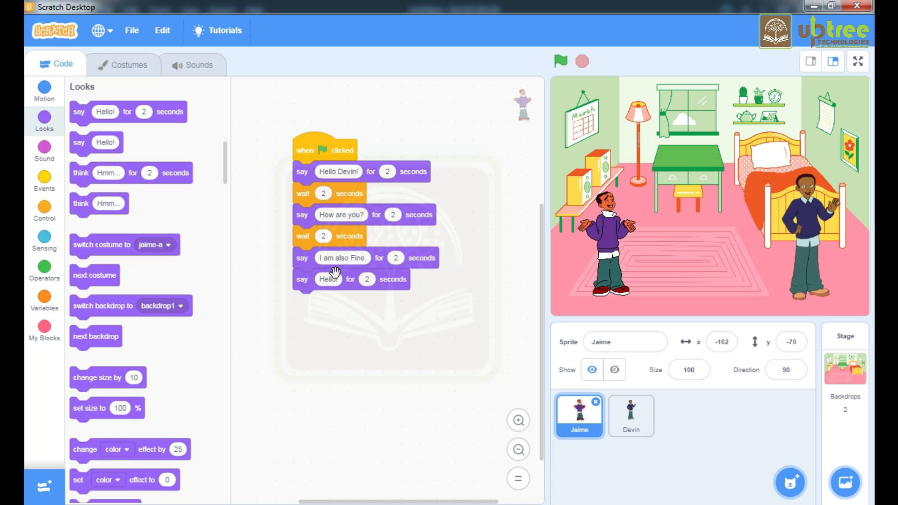
mouse_move(372, 269)
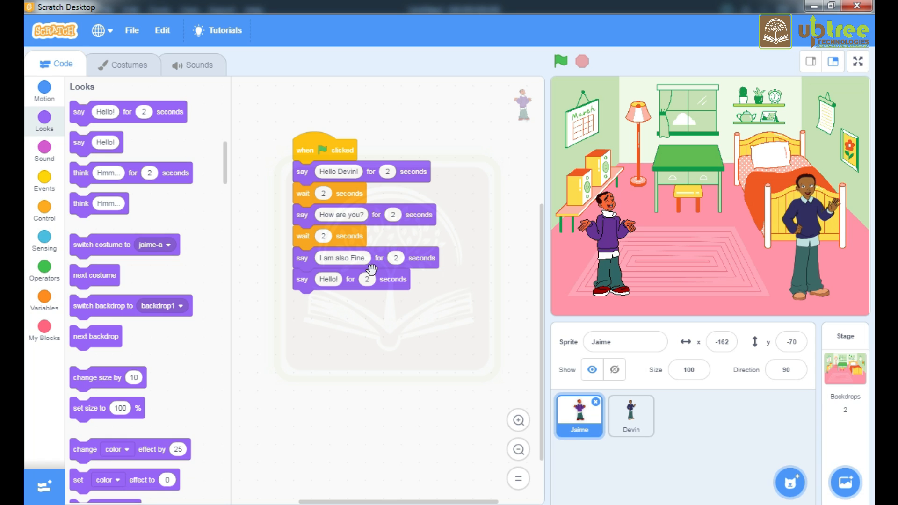
mouse_move(404, 277)
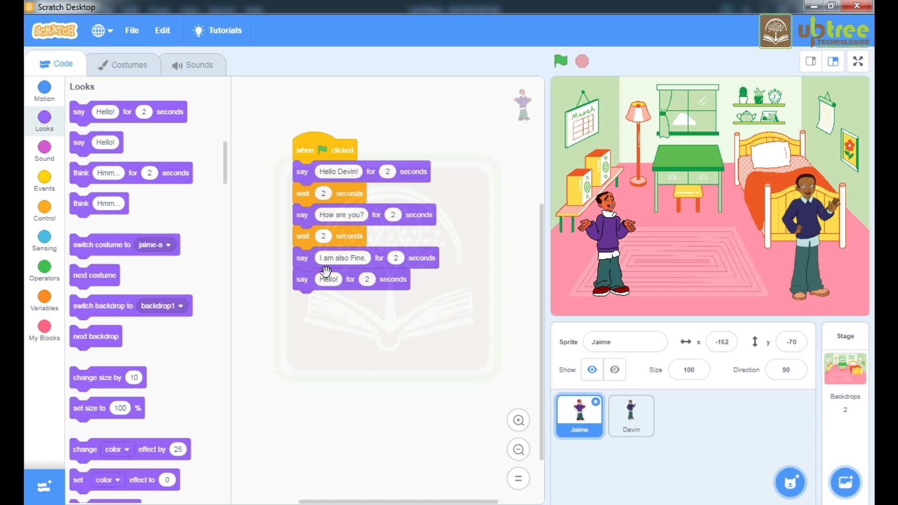
mouse_move(381, 298)
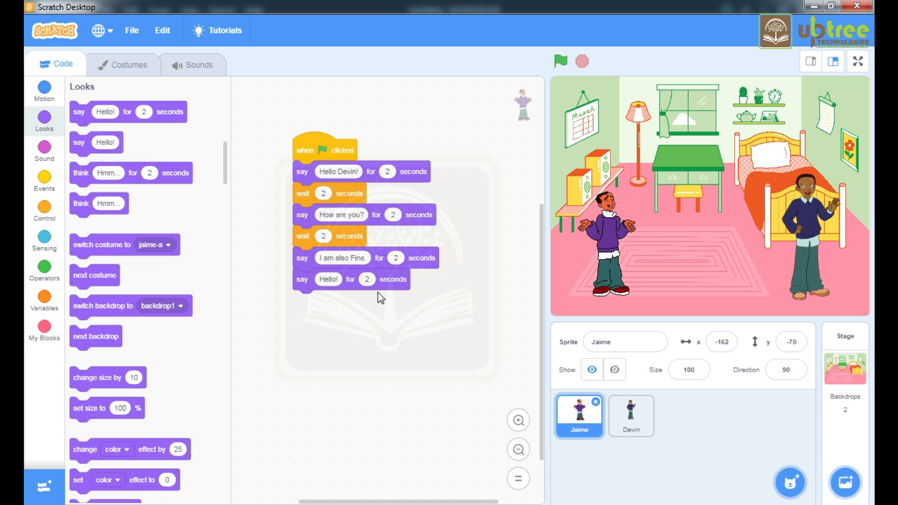
mouse_move(401, 307)
type("T")
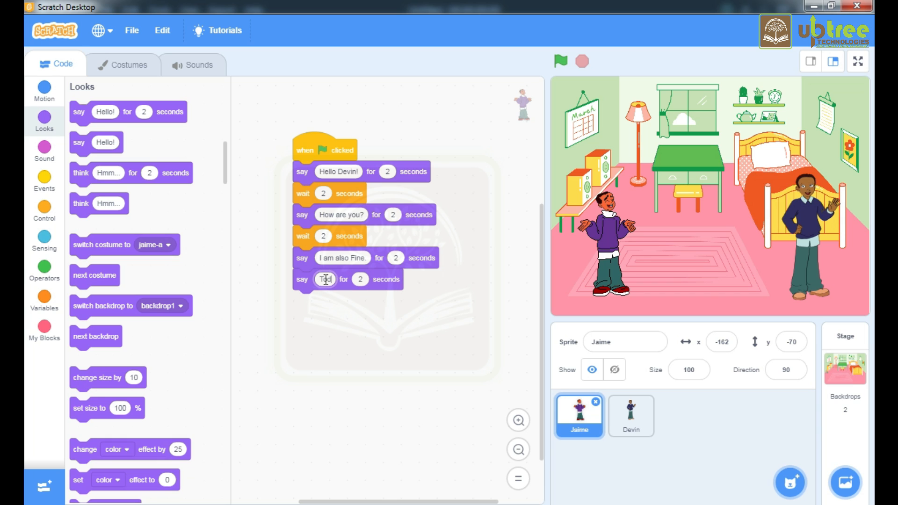
Step: Have Jaime say 'Today is Sunday. So What's the plan for today' for 3 seconds
type("oday is Sunday.")
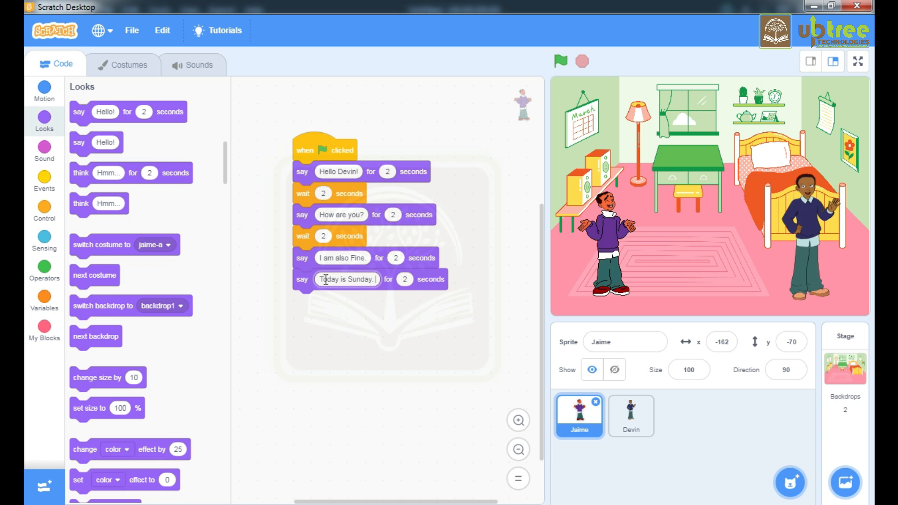
type("So")
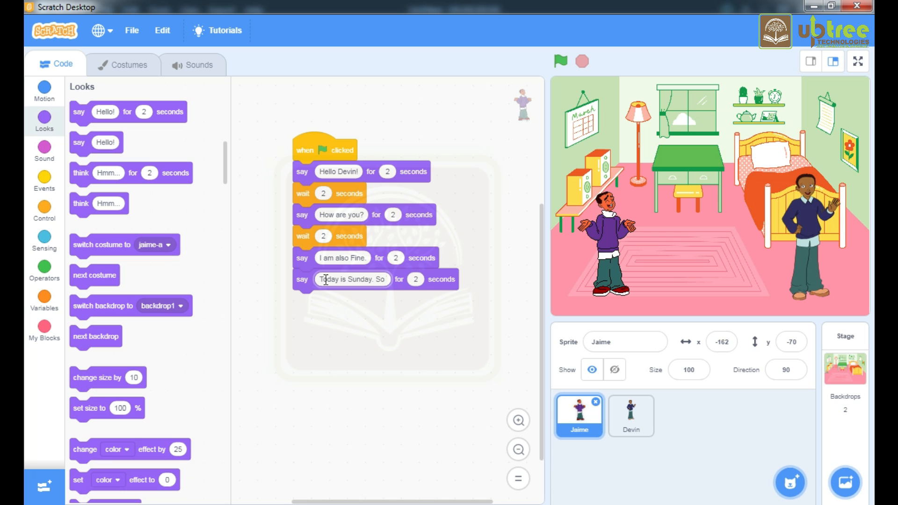
type("Whats")
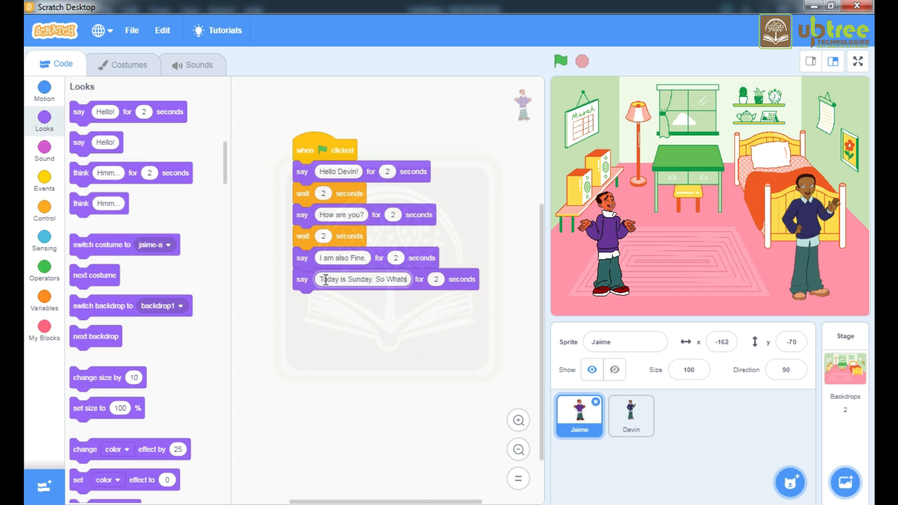
key("Backspace")
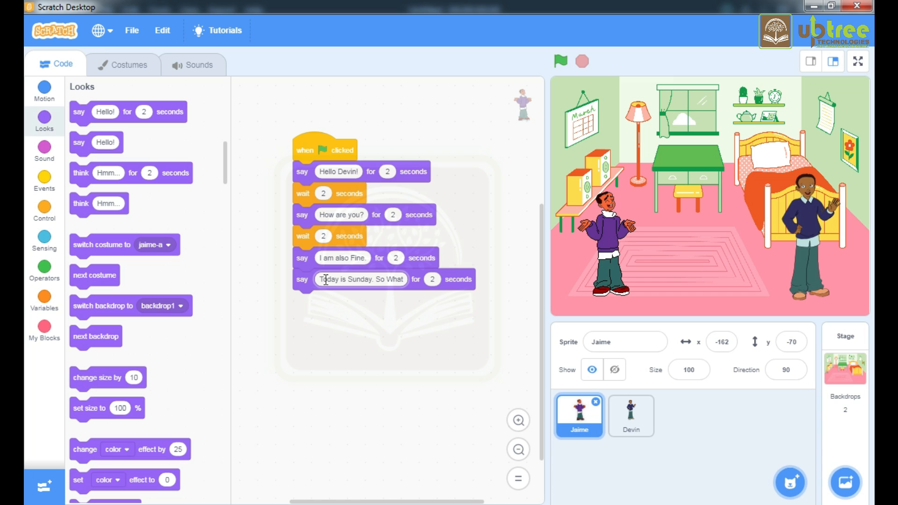
type("'s")
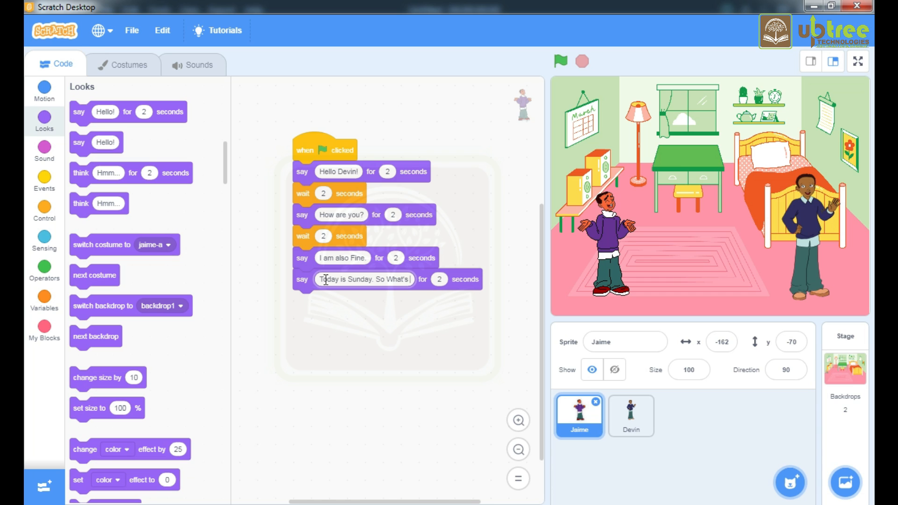
type("the plan for today")
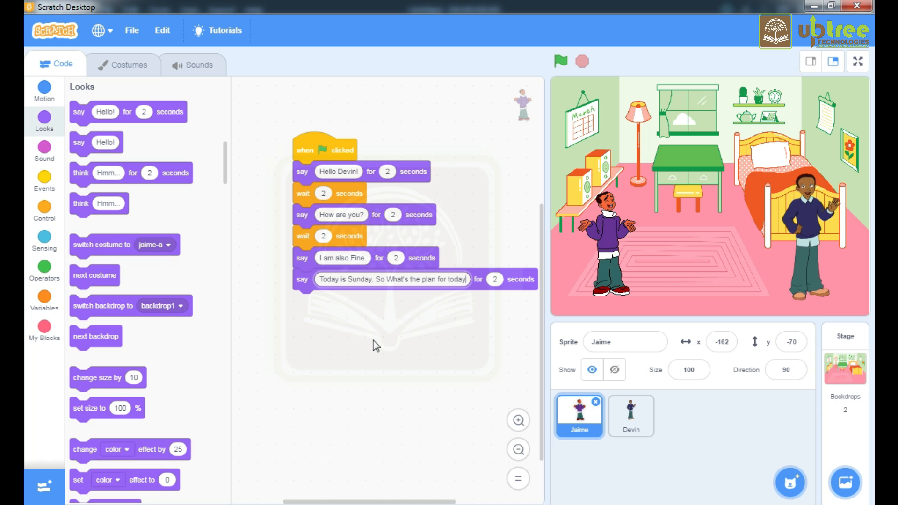
left_click(494, 280)
type("3")
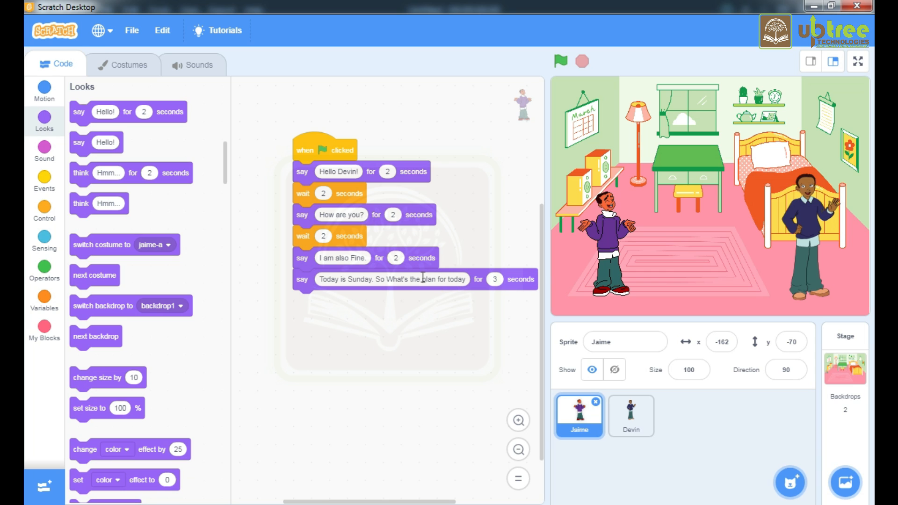
mouse_move(505, 297)
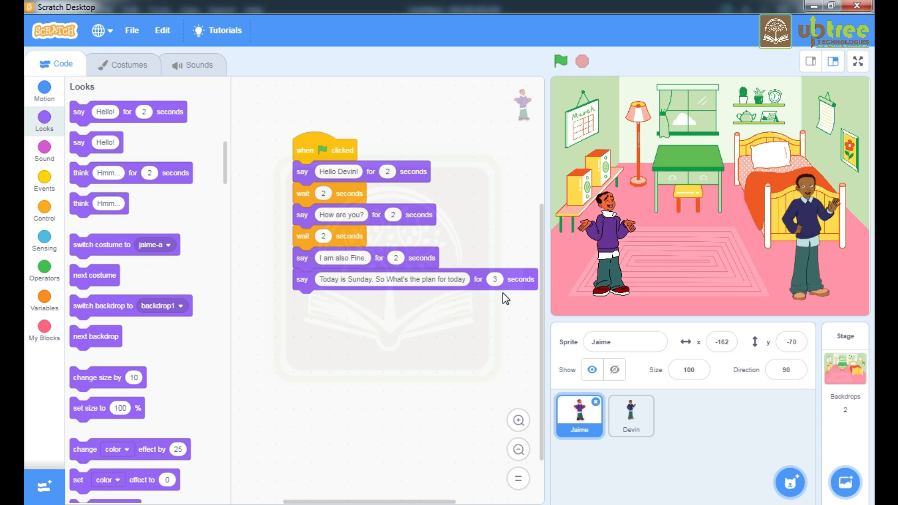
Step: Give Devin's script a 5-second wait before his reply
left_click(631, 416)
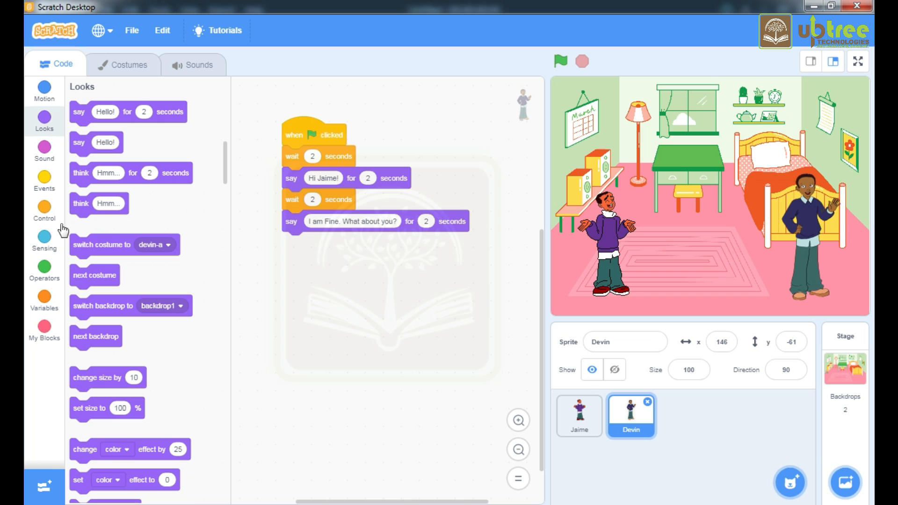
left_click(44, 212)
type("5")
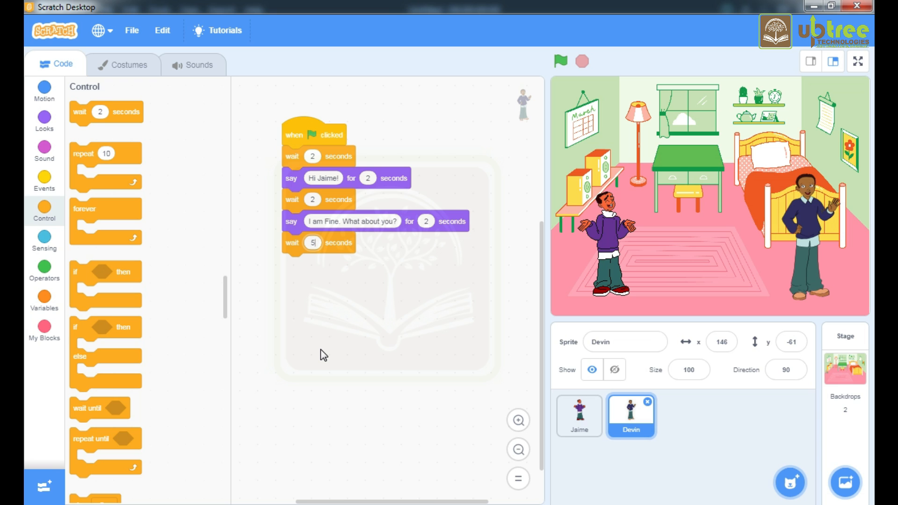
left_click(578, 416)
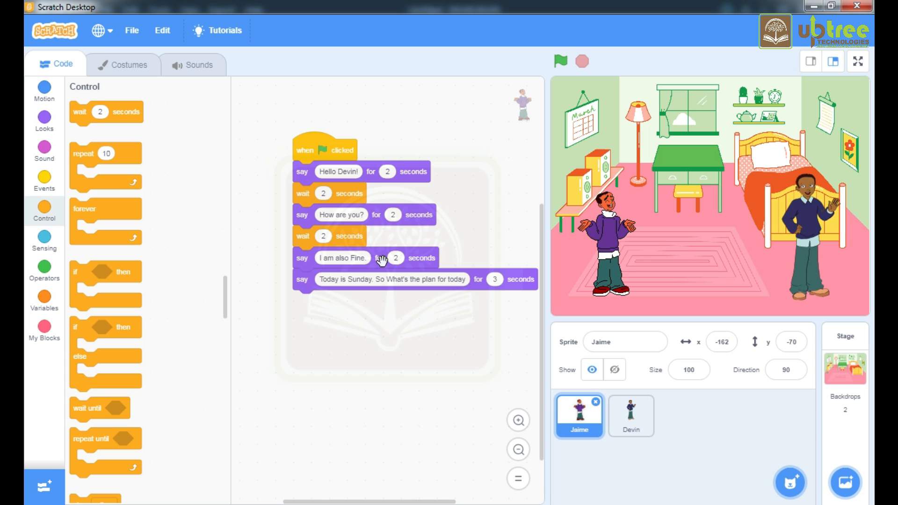
mouse_move(386, 270)
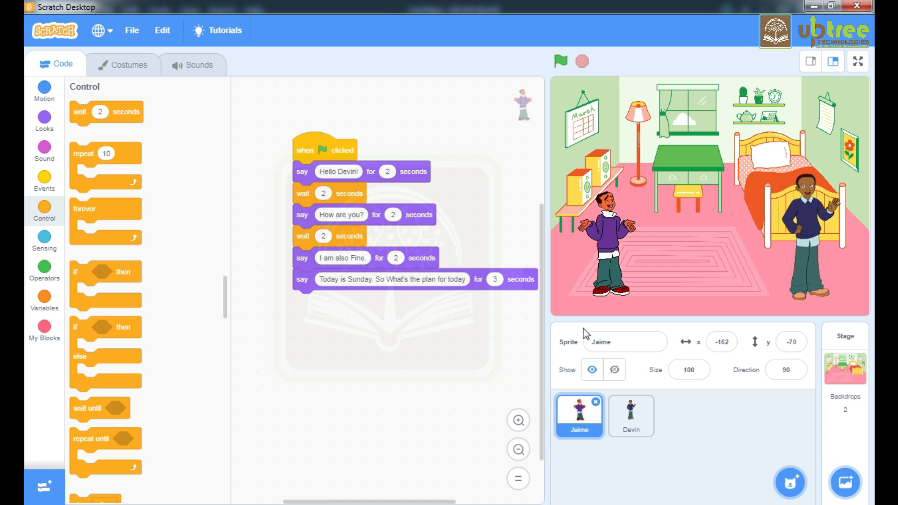
left_click(631, 415)
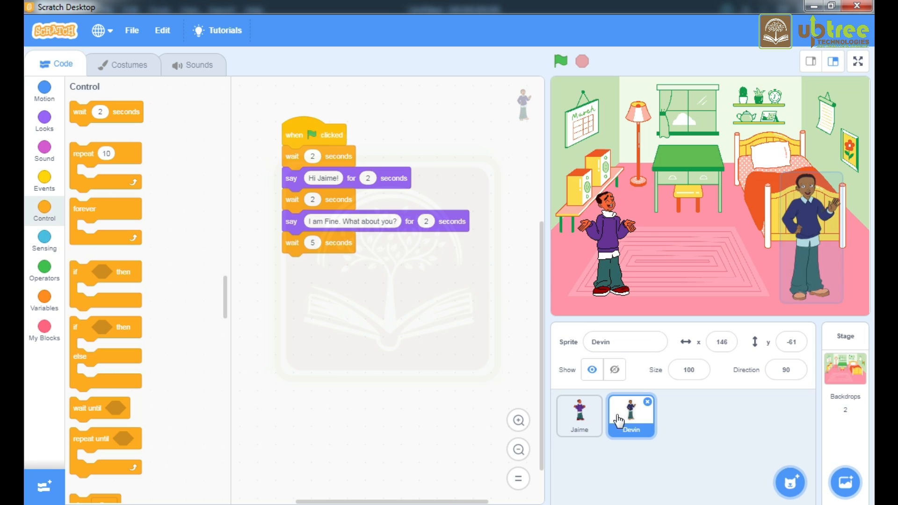
mouse_move(36, 151)
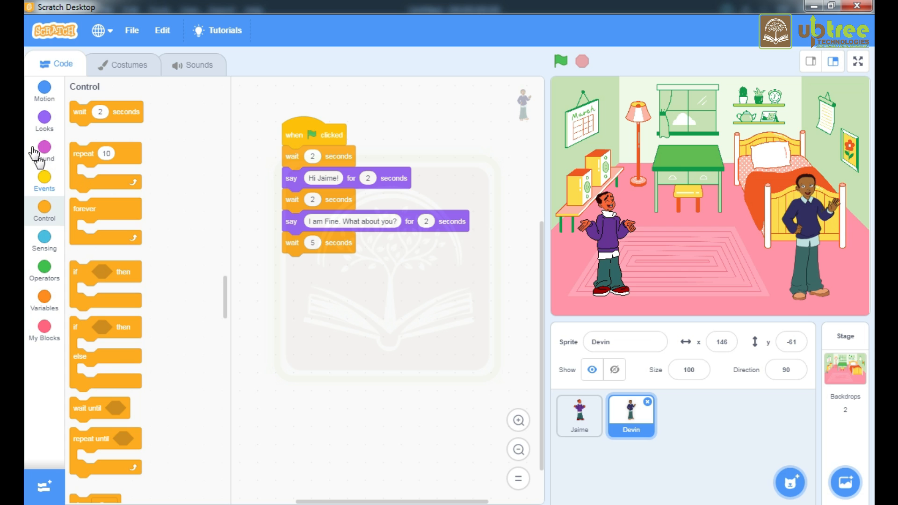
Step: Have Devin say 'I am going to play cricket.' and 'Will you also join?' for 2 seconds each
left_click(44, 121)
type("I am goin")
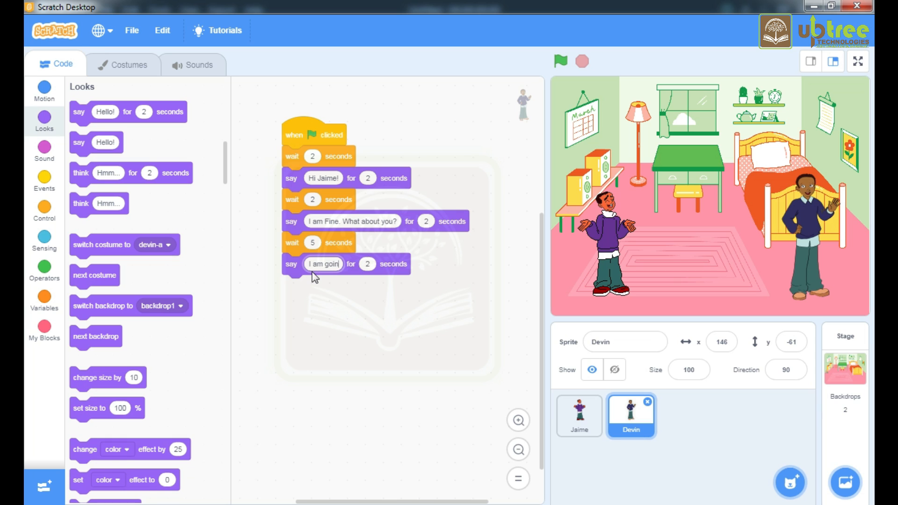
type("g to play c")
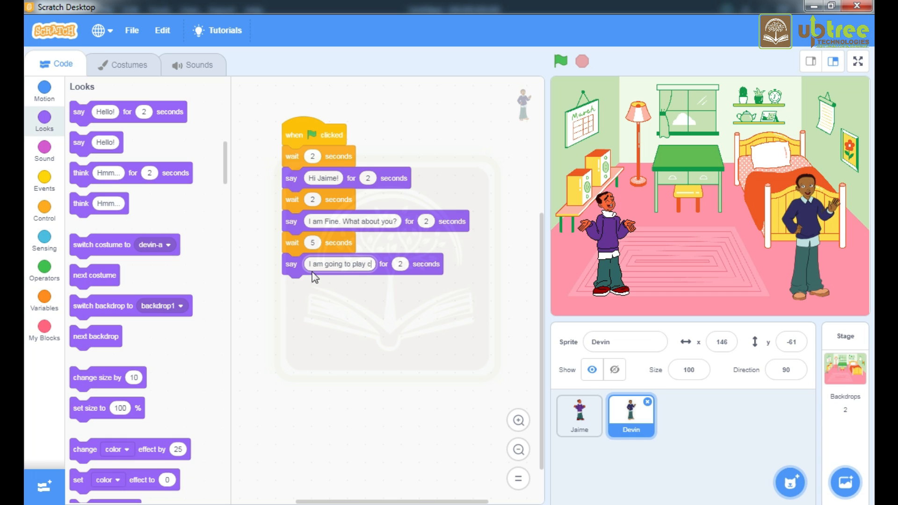
type("ricket.")
type("Will you also join?")
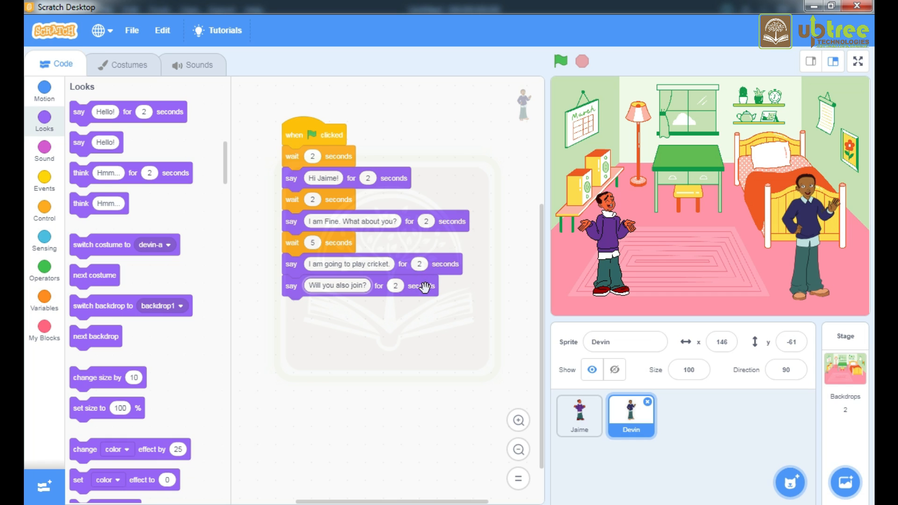
mouse_move(429, 256)
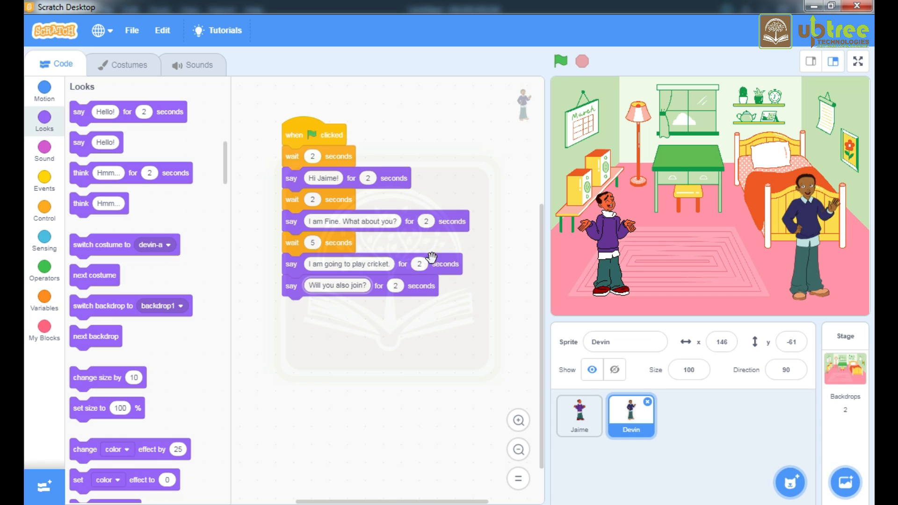
mouse_move(408, 292)
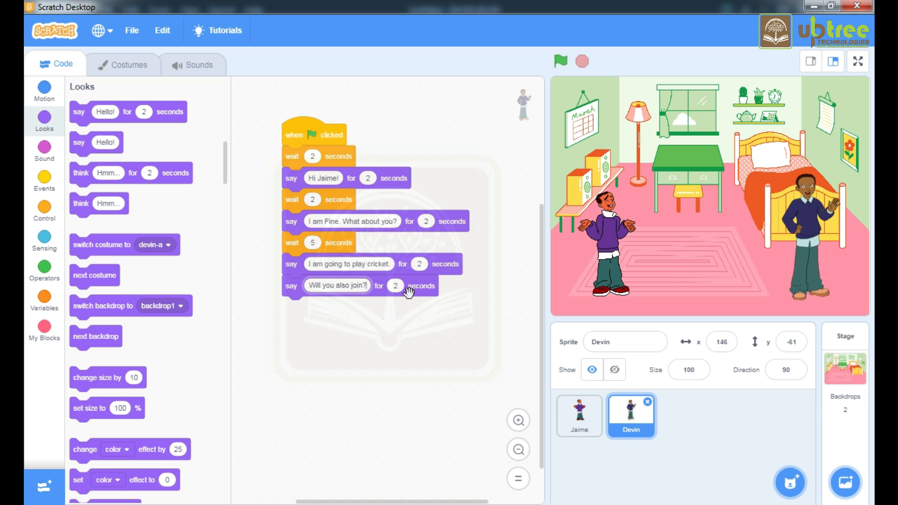
mouse_move(469, 360)
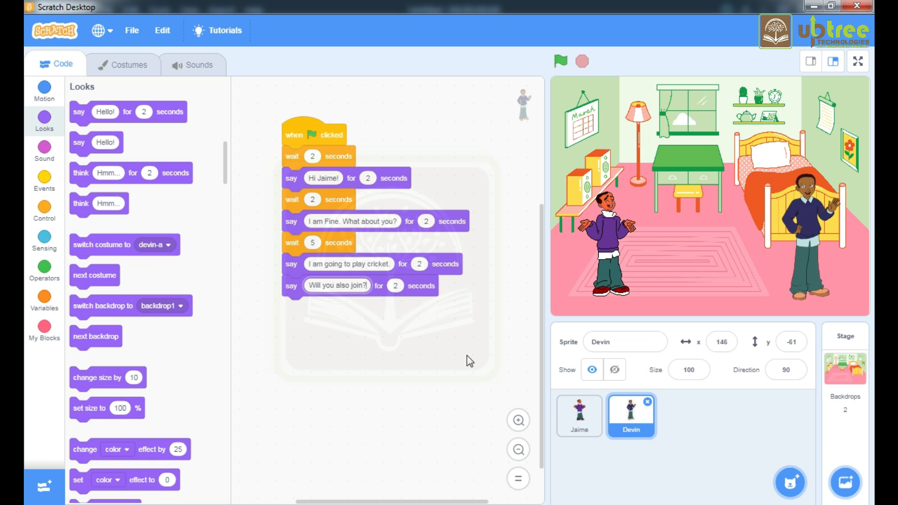
Step: Add a 4-second wait to Jaime's script before his answer
left_click(579, 416)
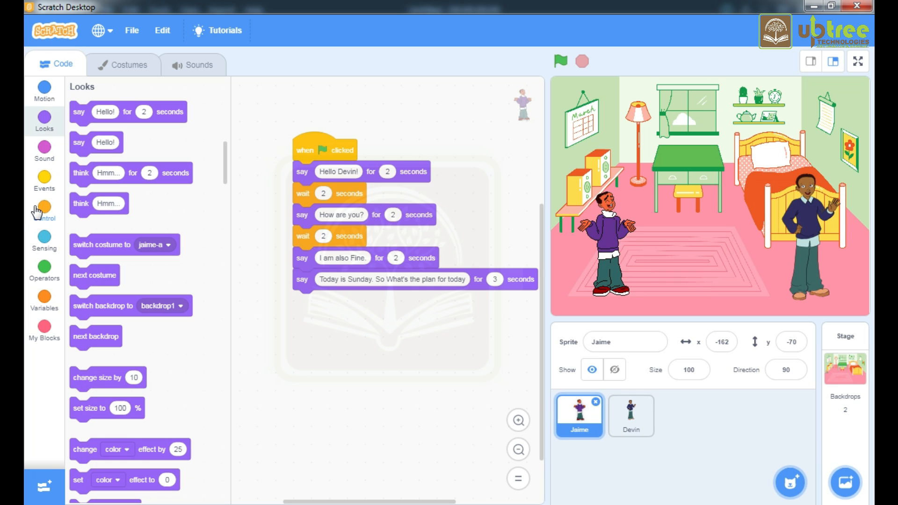
left_click(44, 209)
type("4")
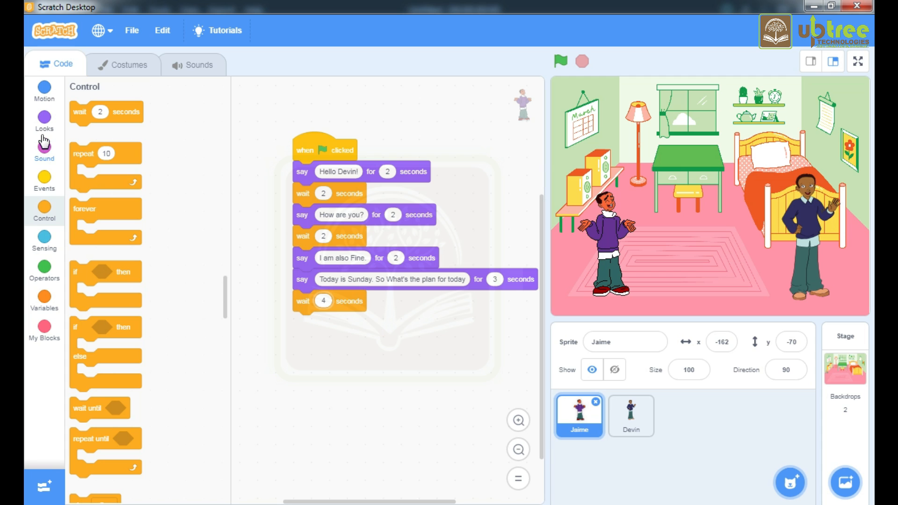
left_click(44, 121)
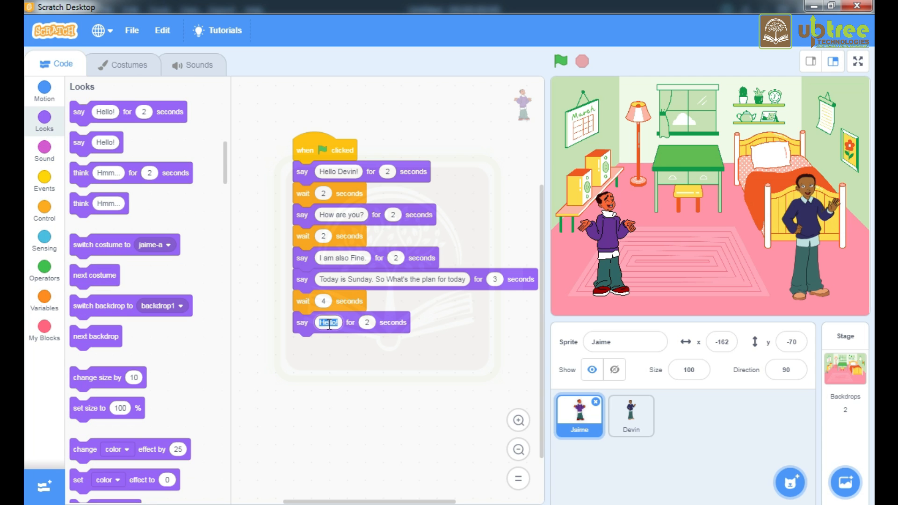
Step: Have Jaime say 'Yes, I love to play cricket.' for 2 seconds
type("Yes.")
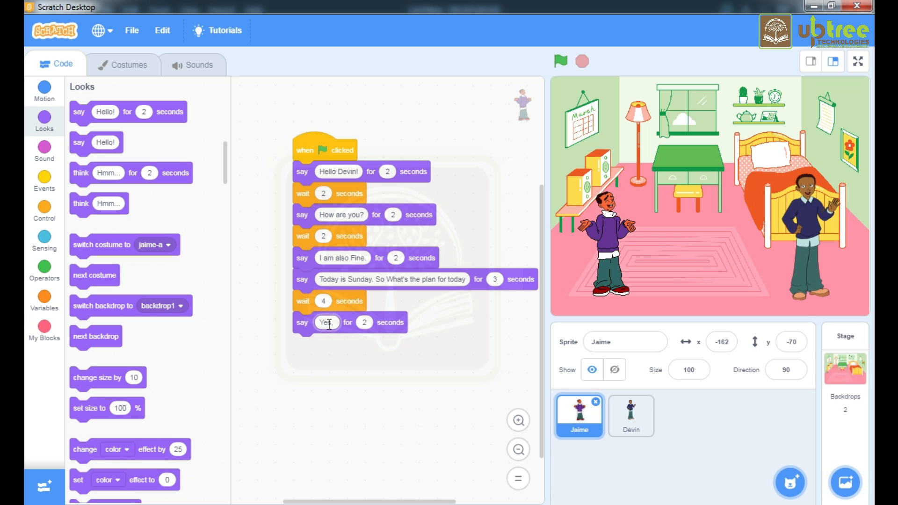
type(", I love")
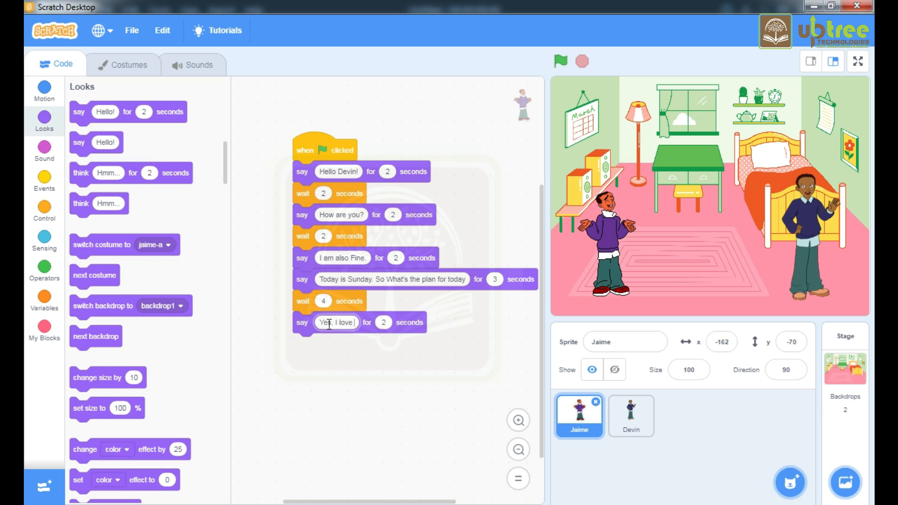
type("to plat")
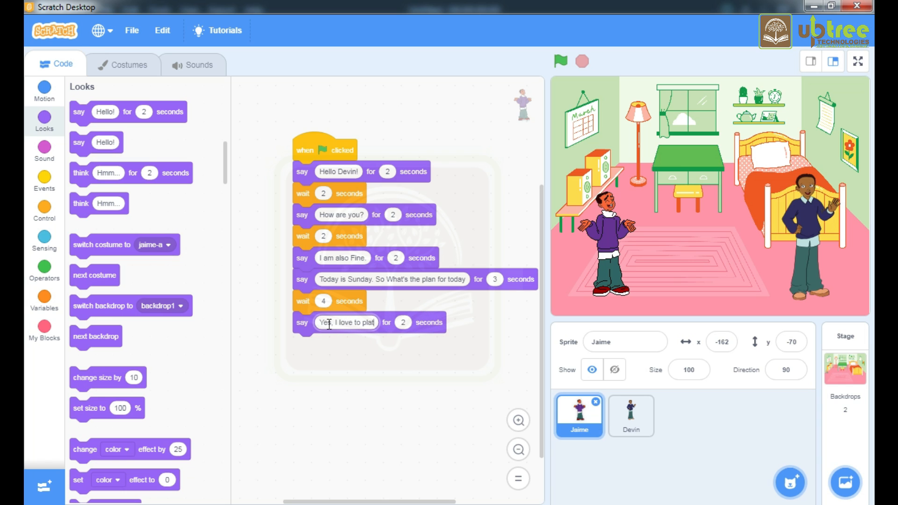
type("c")
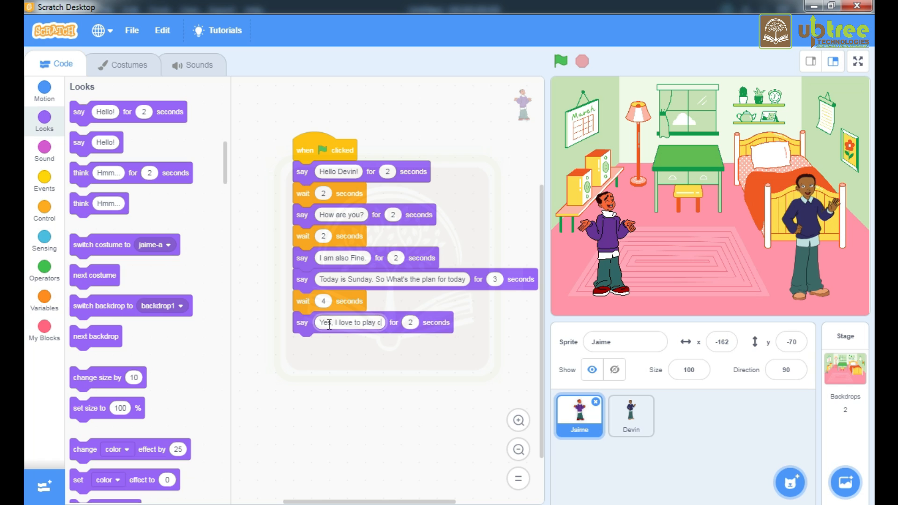
type("ricket")
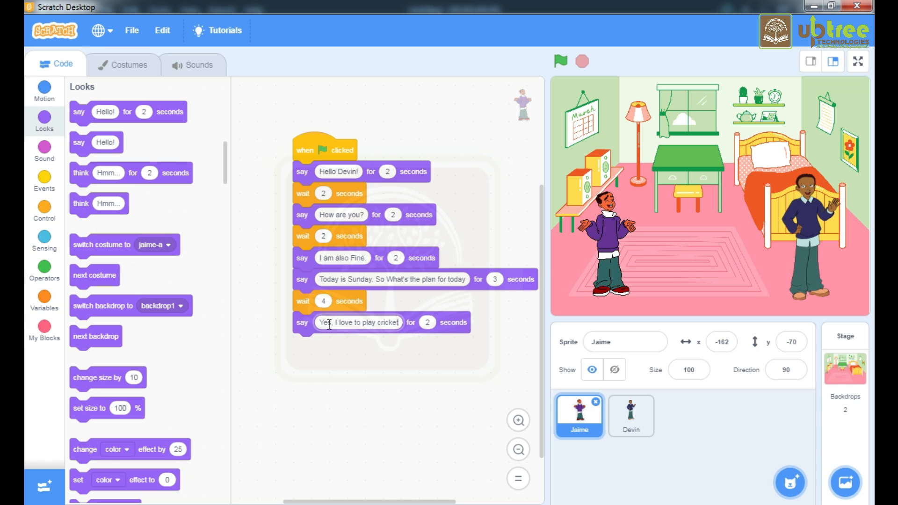
type(".")
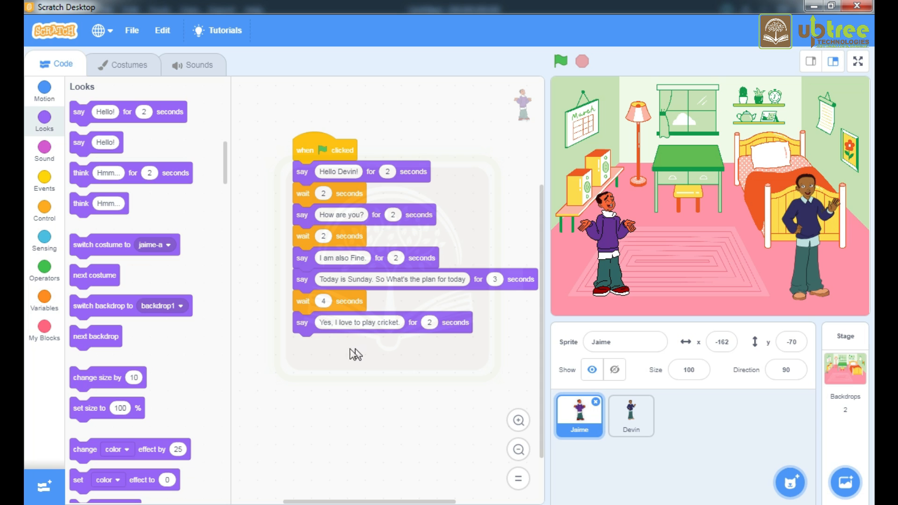
Step: Have Devin wait 2 seconds, then say 'So Let's go, and have FUN....!' for 2 seconds
left_click(630, 415)
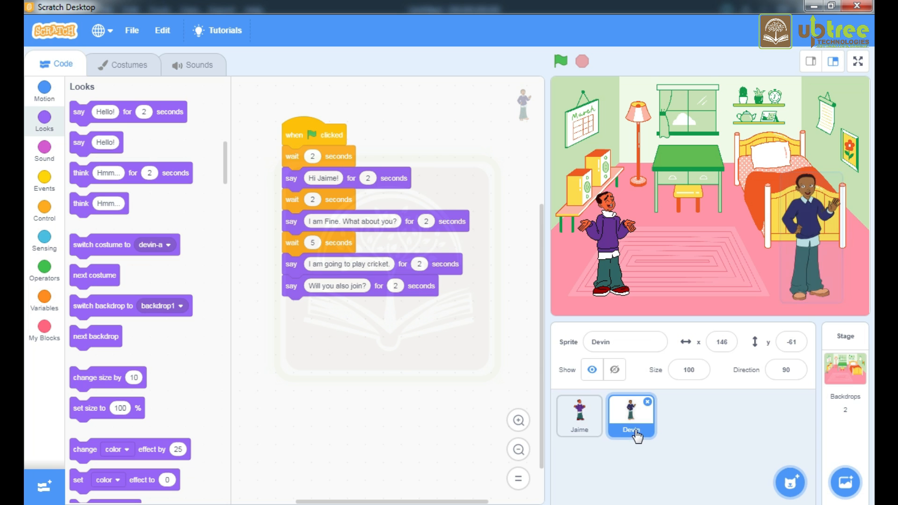
left_click(44, 210)
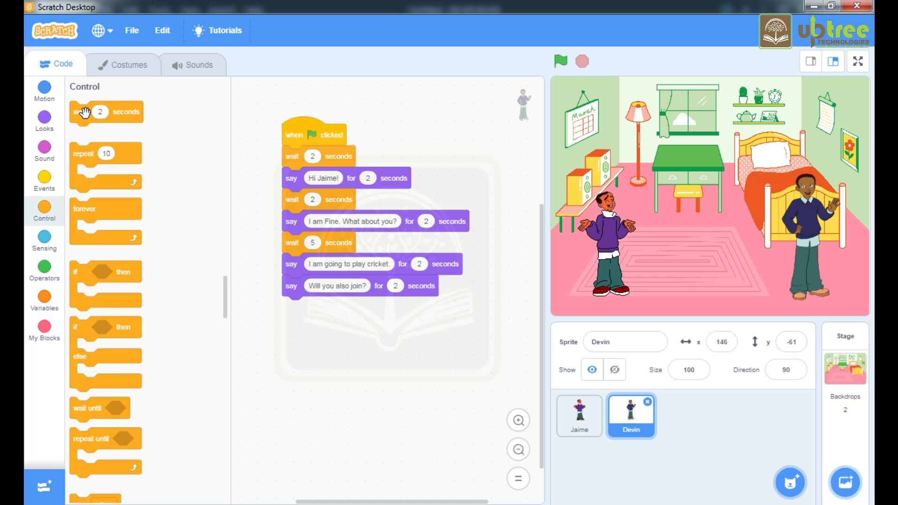
left_click(44, 178)
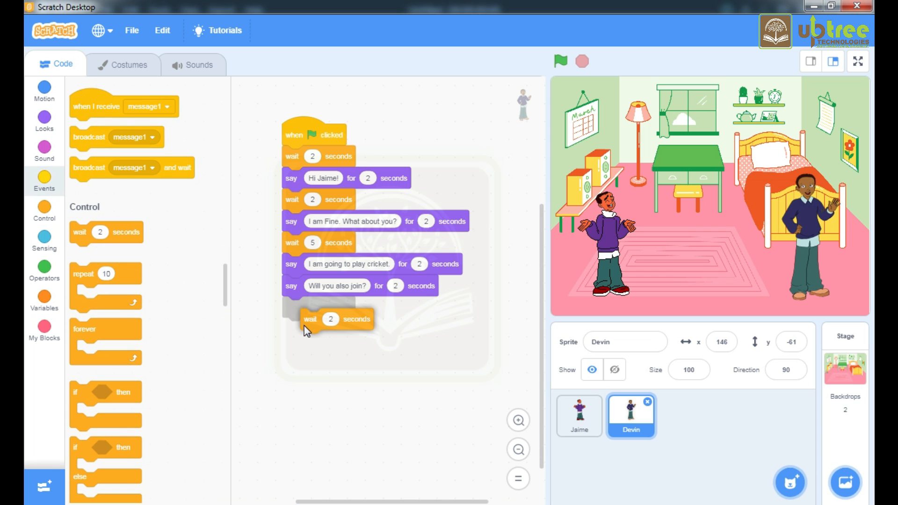
left_click(44, 120)
type("So Let's go, and have")
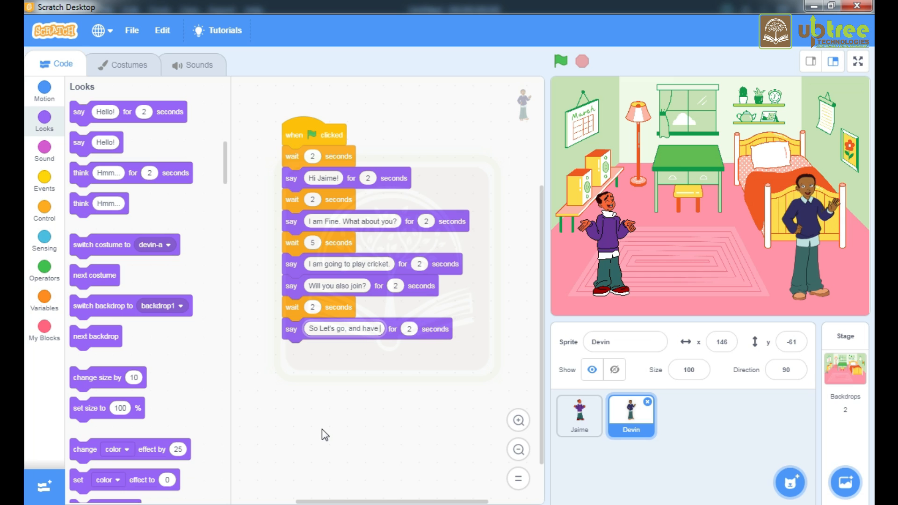
type("FUN.....")
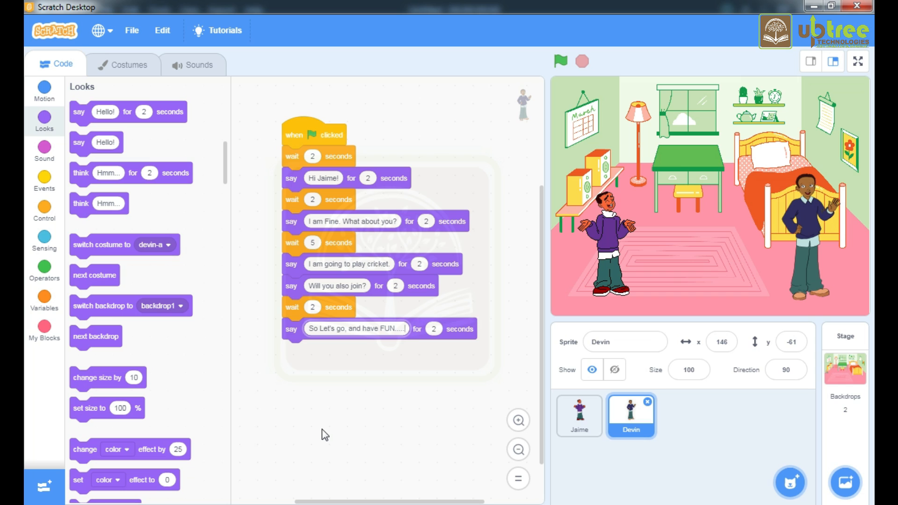
mouse_move(555, 252)
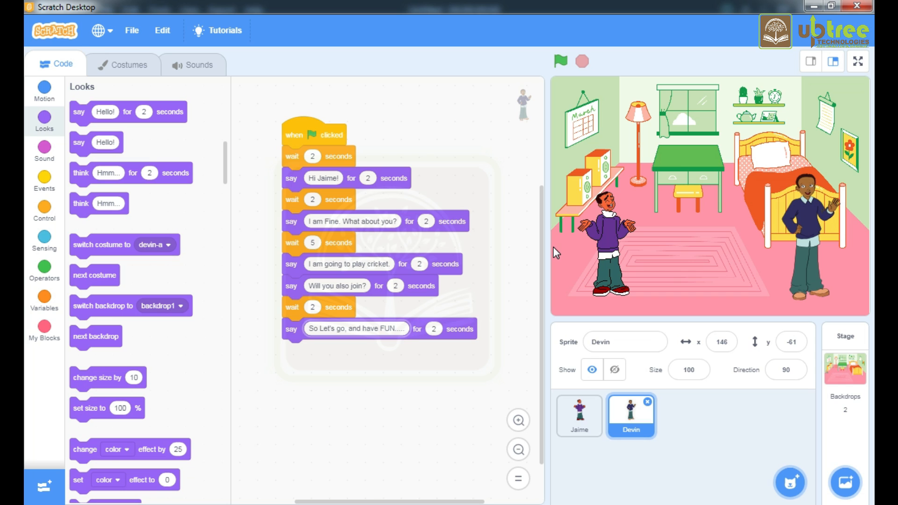
mouse_move(858, 62)
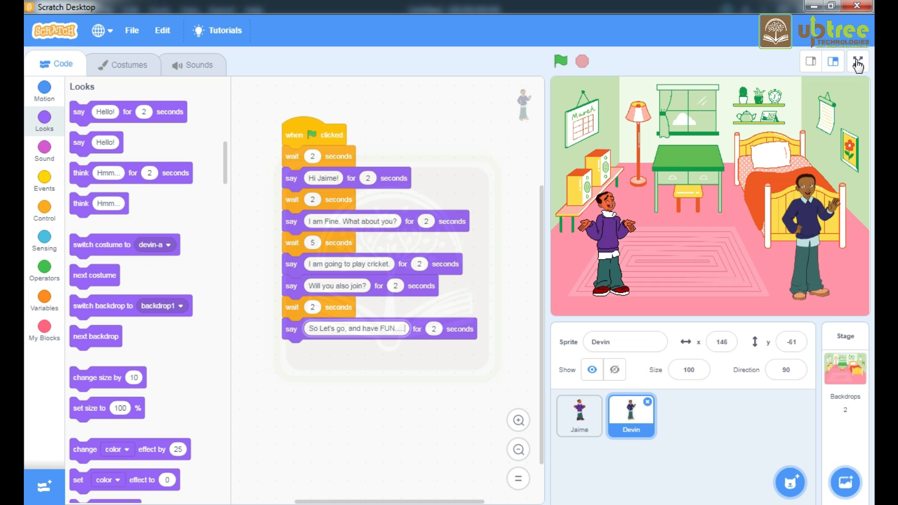
Step: Switch the bedroom stage with Jaime and Devin to full-screen mode for playback
left_click(858, 62)
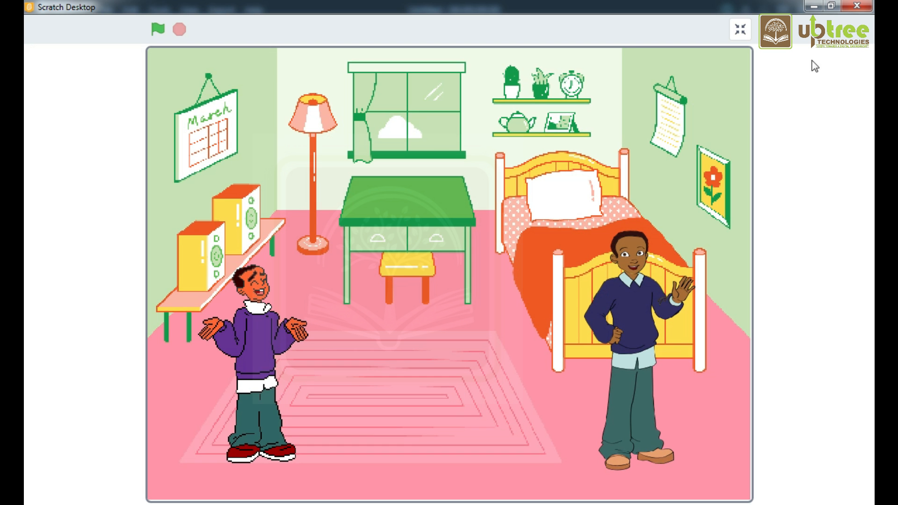
left_click(158, 29)
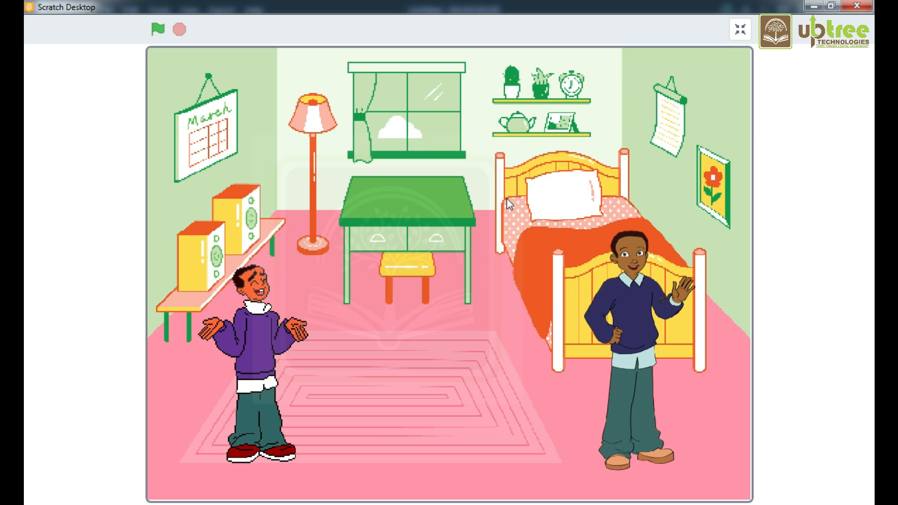
mouse_move(611, 194)
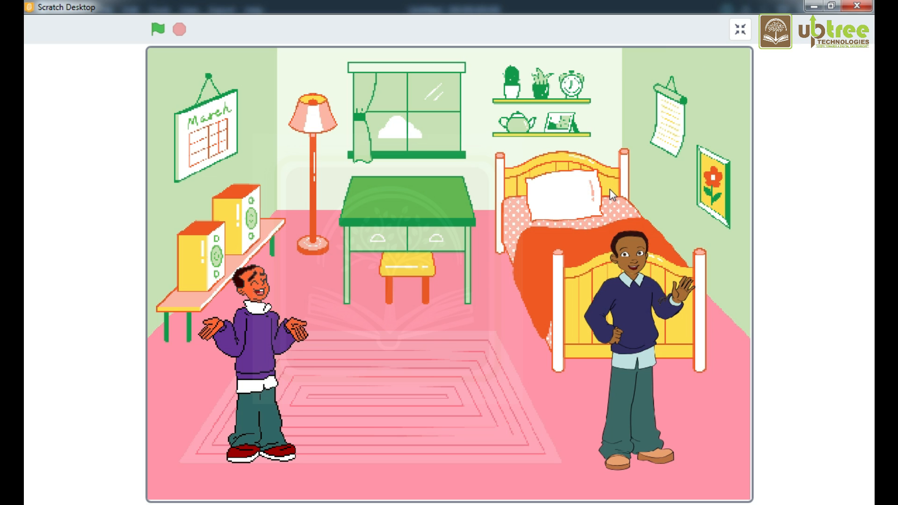